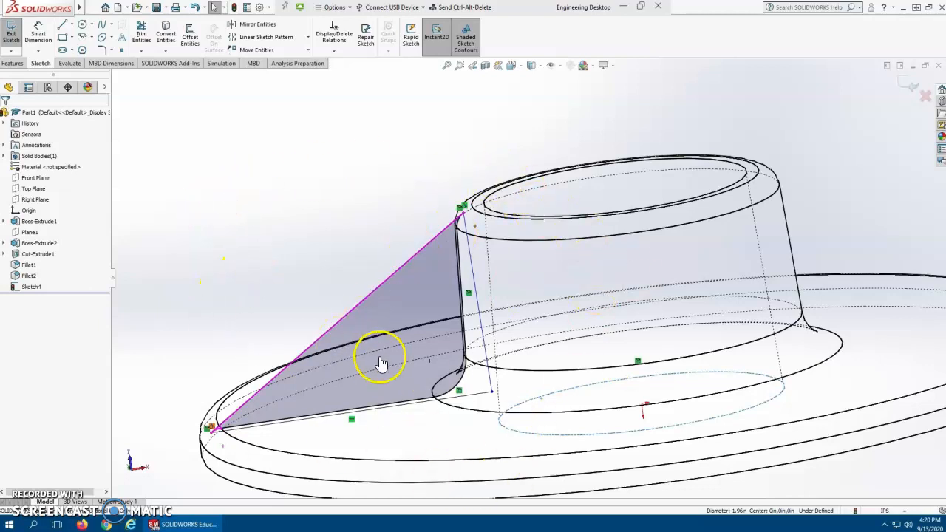
{"action": "mouse_move", "coordinate": [497, 216]}
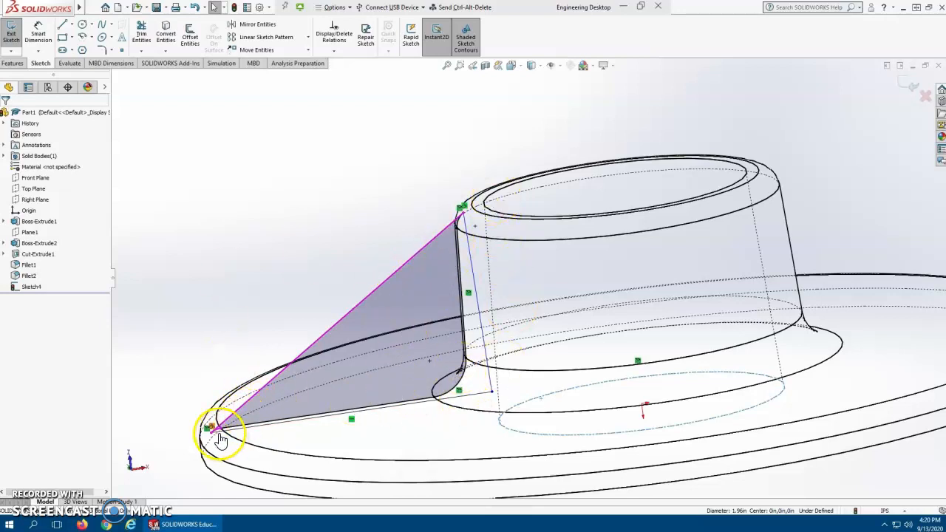
{"action": "mouse_move", "coordinate": [308, 226]}
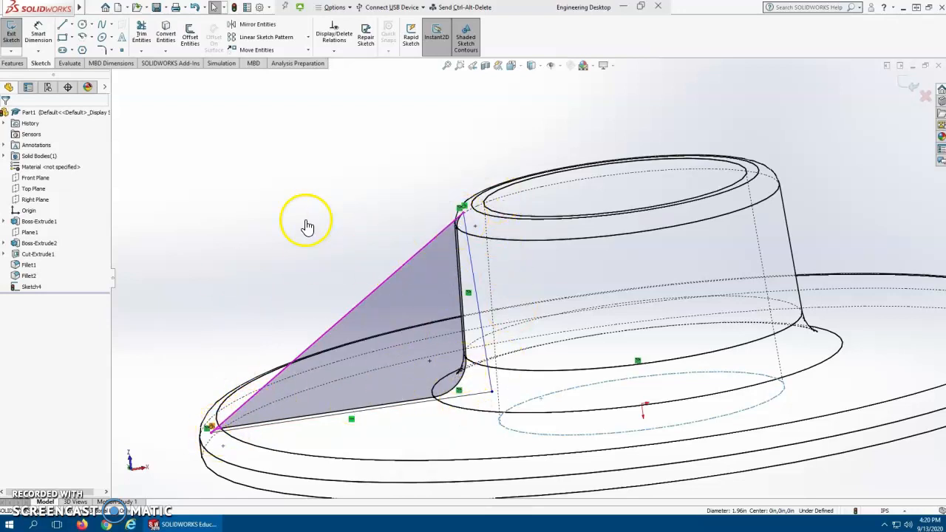
{"action": "mouse_move", "coordinate": [281, 185]}
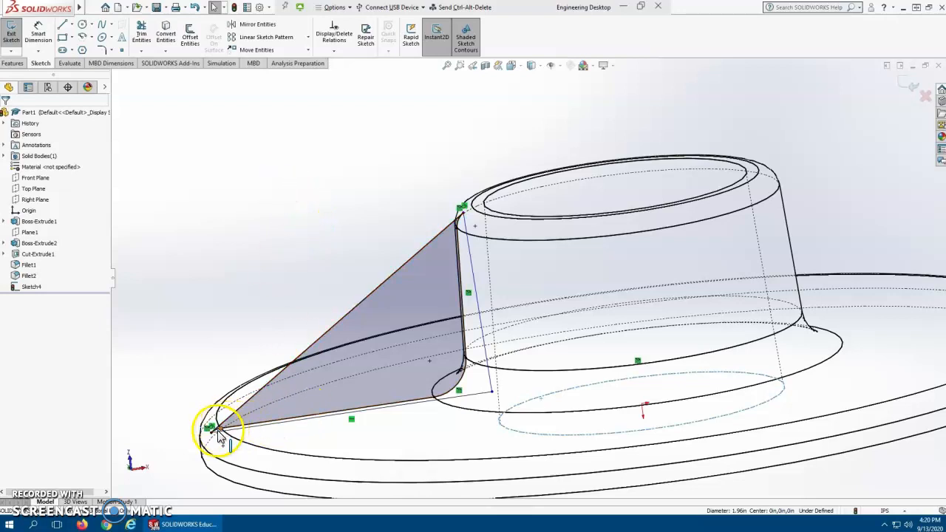
- Mark the borrowed edge curves of the rib profile as construction geometry
{"action": "left_click", "coordinate": [219, 429]}
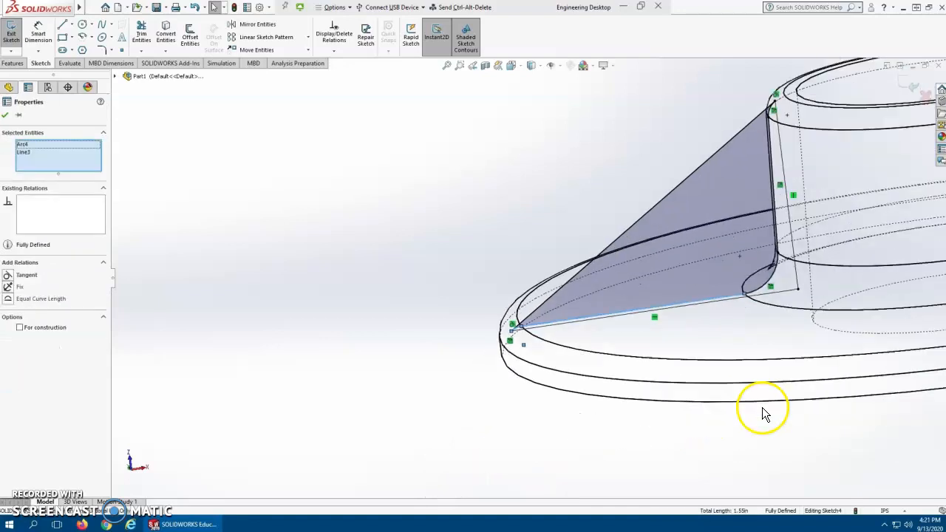
{"action": "scroll", "scroll_direction": "up", "scroll_amount": 3}
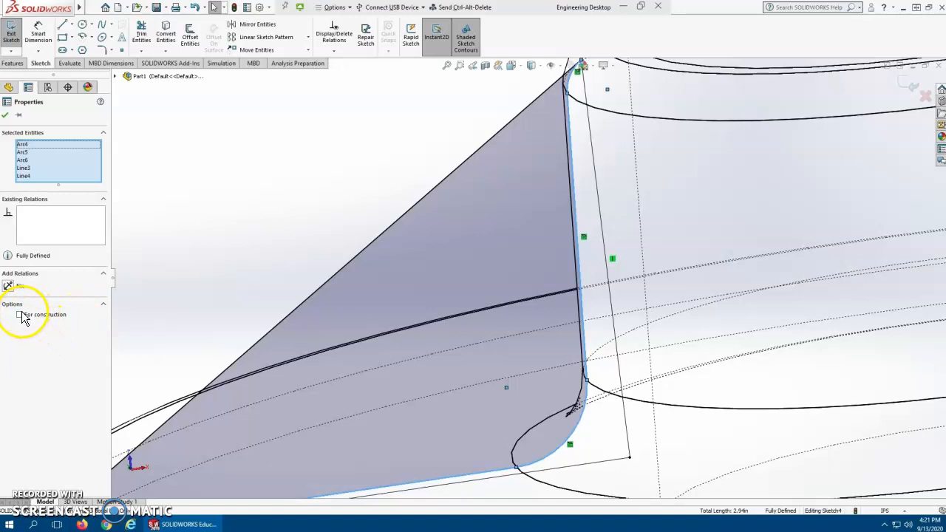
{"action": "left_click", "coordinate": [20, 314]}
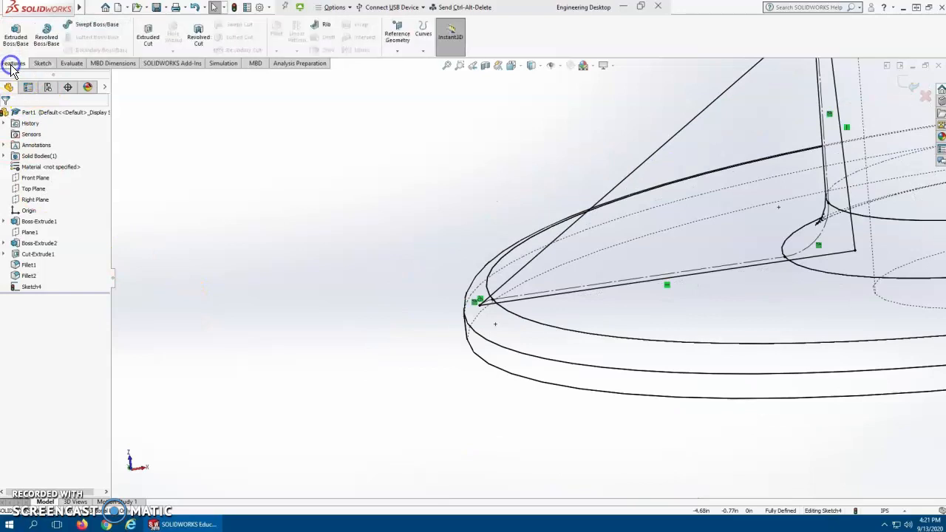
- Extrude the rib profile as a thin Mid Plane boss and set its thickness
{"action": "left_click", "coordinate": [15, 35]}
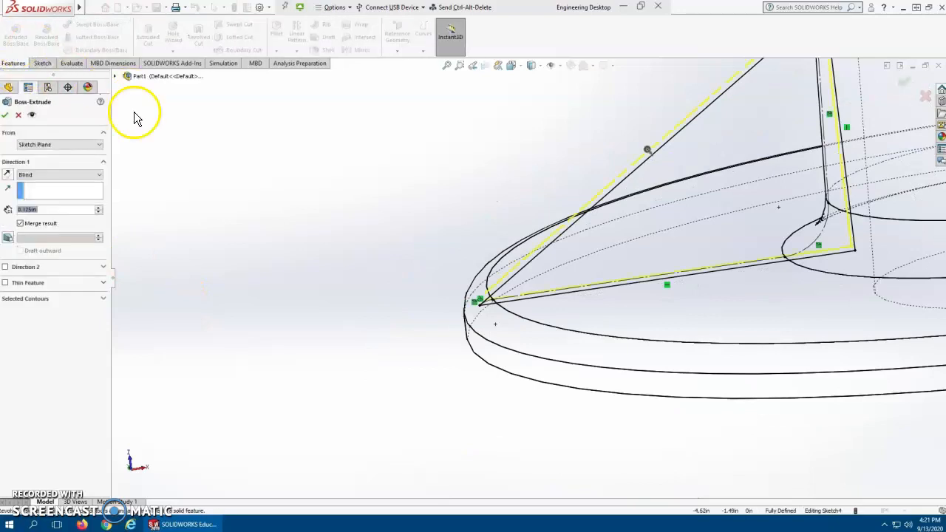
{"action": "left_click", "coordinate": [96, 175]}
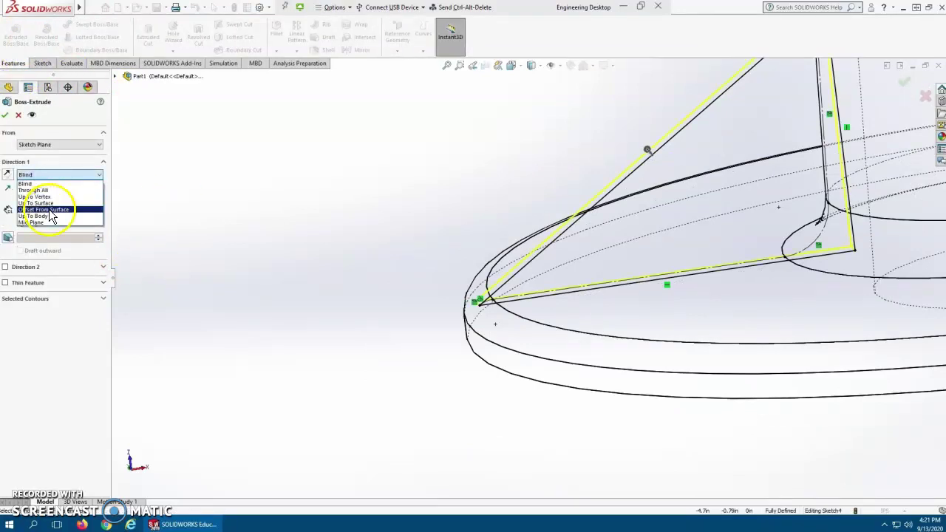
{"action": "left_click", "coordinate": [31, 222]}
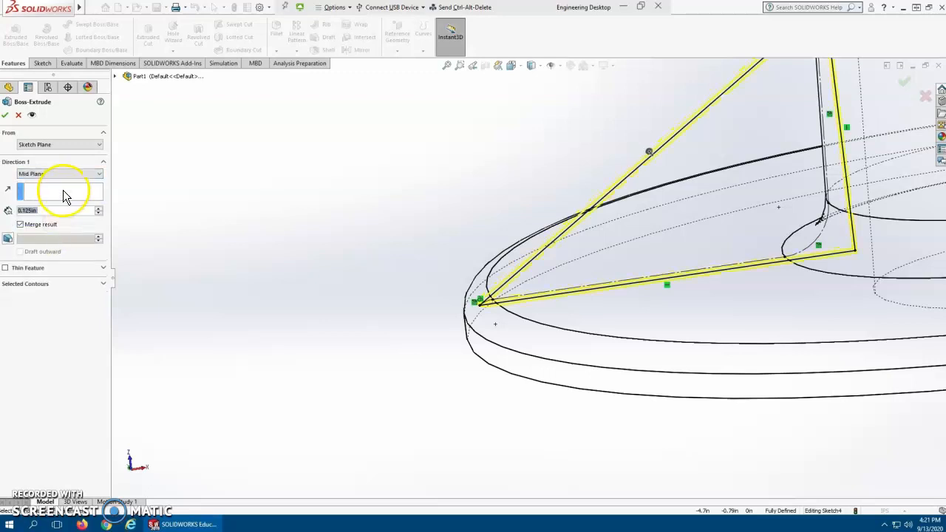
{"action": "left_click", "coordinate": [6, 115]}
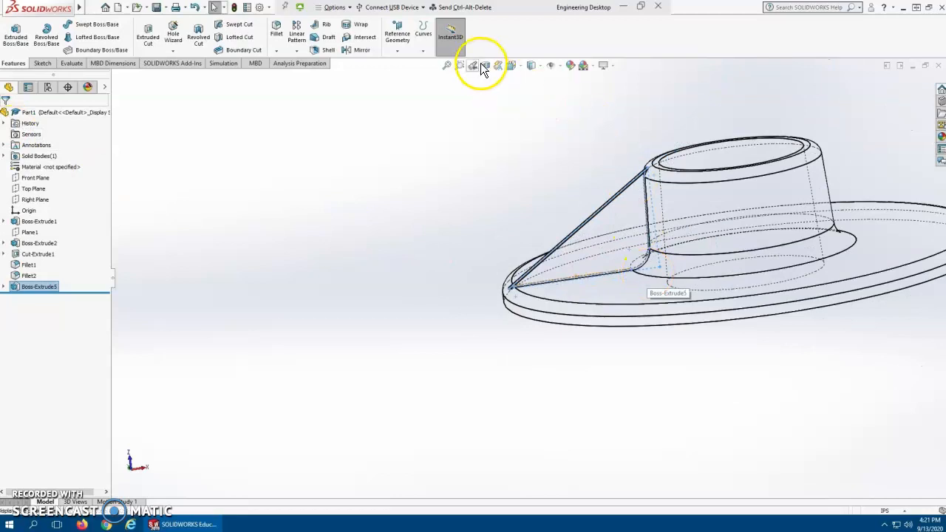
- Switch to Shaded With Edges and orbit to inspect the rib's junction with flange and boss
{"action": "left_click", "coordinate": [534, 65]}
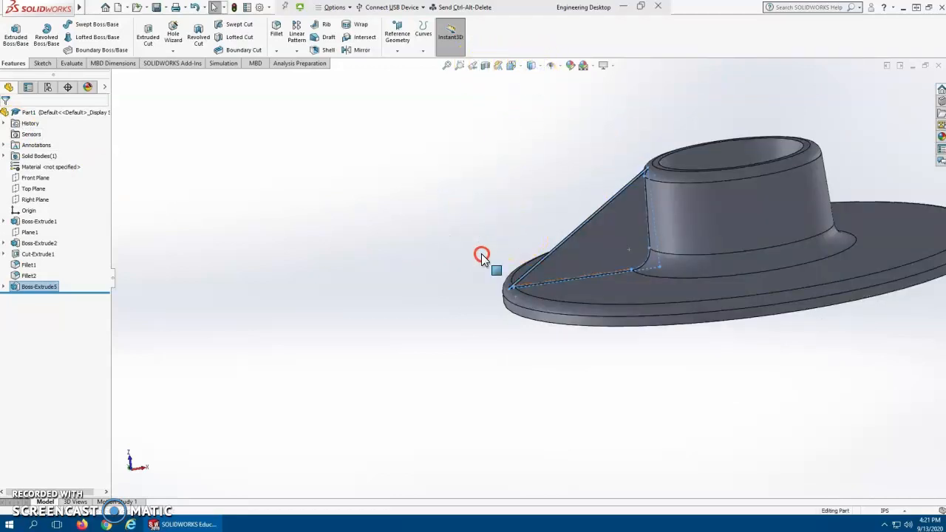
{"action": "left_click_drag", "start_coordinate": [482, 254], "coordinate": [417, 311]}
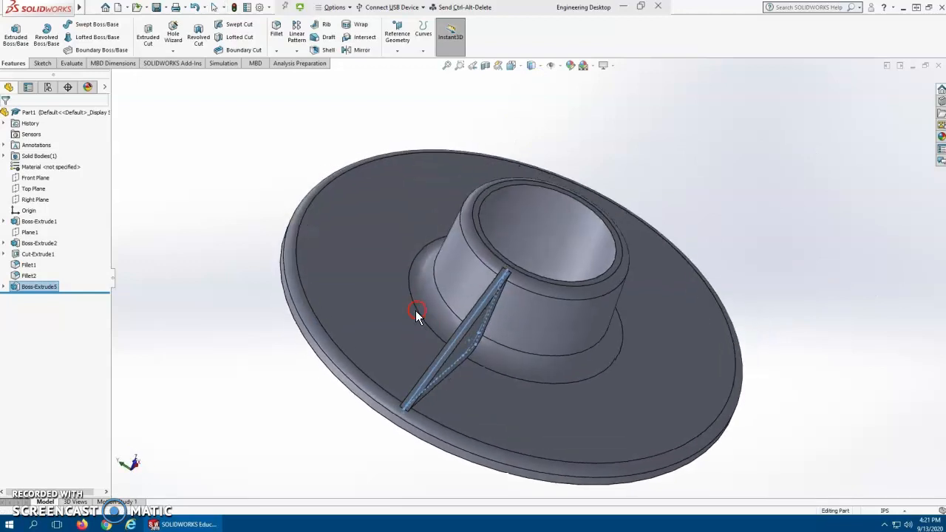
{"action": "left_click_drag", "start_coordinate": [417, 310], "coordinate": [530, 174]}
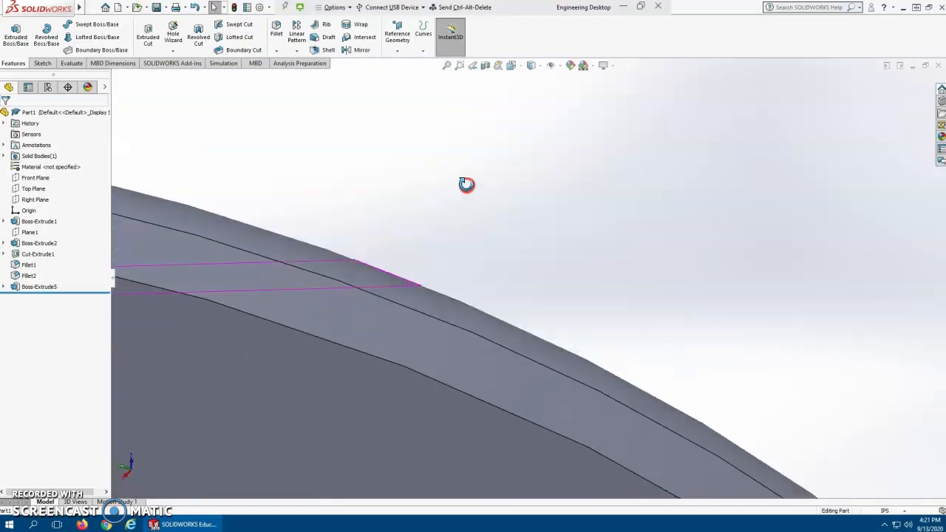
{"action": "left_click_drag", "start_coordinate": [467, 185], "coordinate": [458, 269]}
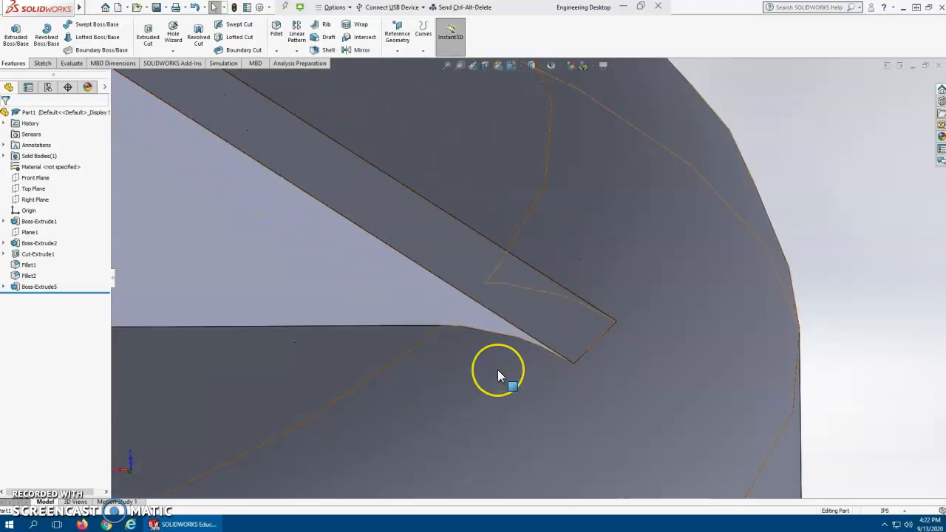
{"action": "mouse_move", "coordinate": [506, 385]}
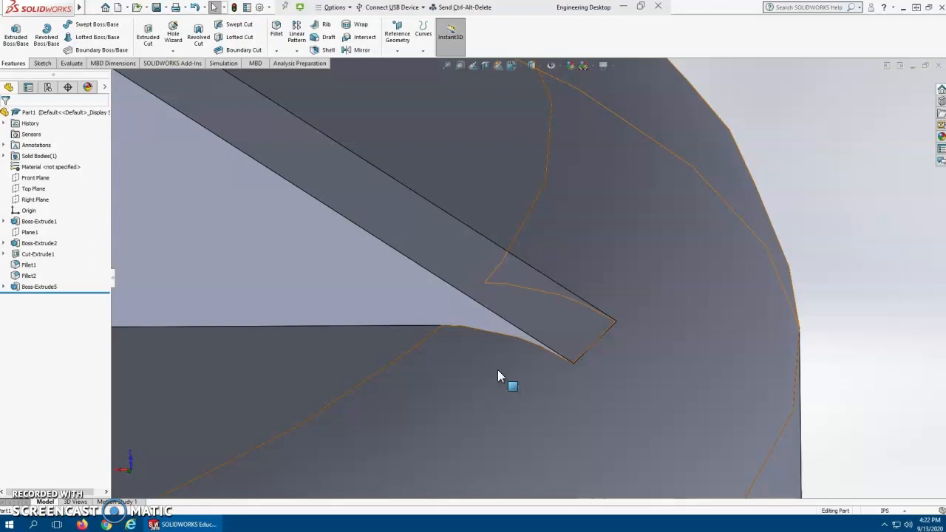
{"action": "mouse_move", "coordinate": [497, 376]}
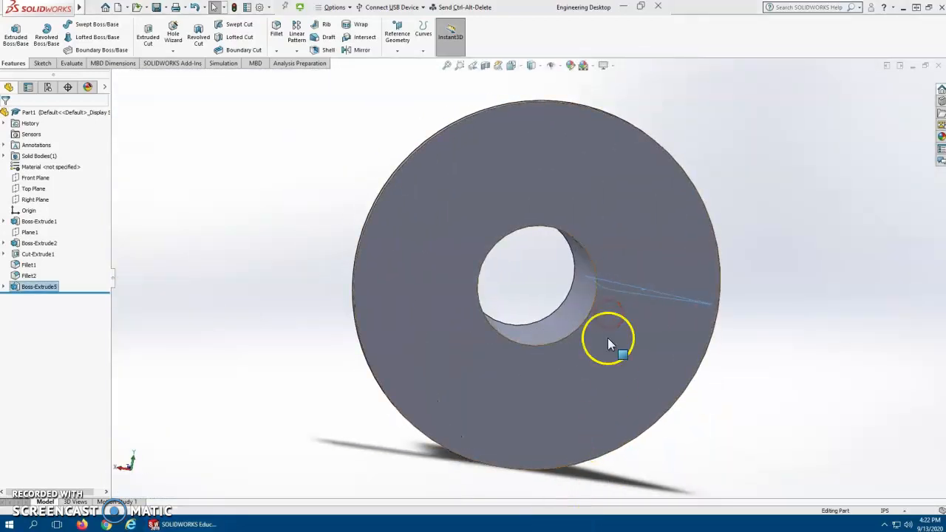
{"action": "left_click_drag", "start_coordinate": [609, 340], "coordinate": [599, 369]}
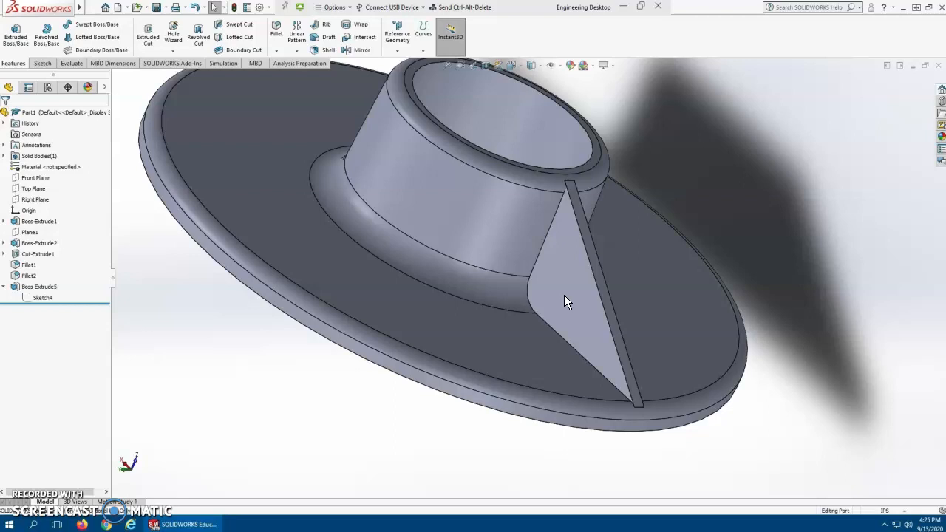
- Edit Boss-Extrude3 to use only the closed triangular region as its Selected Contour
{"action": "left_click", "coordinate": [39, 286]}
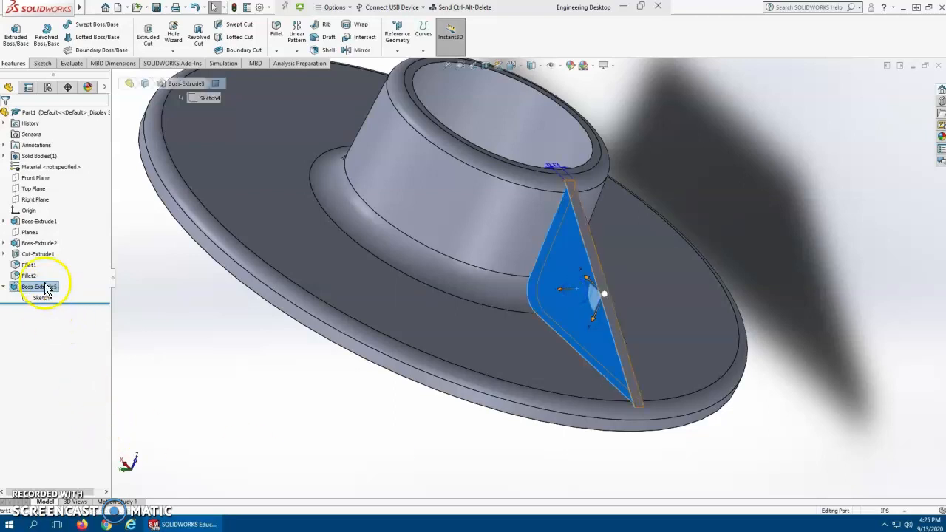
{"action": "right_click", "coordinate": [39, 286]}
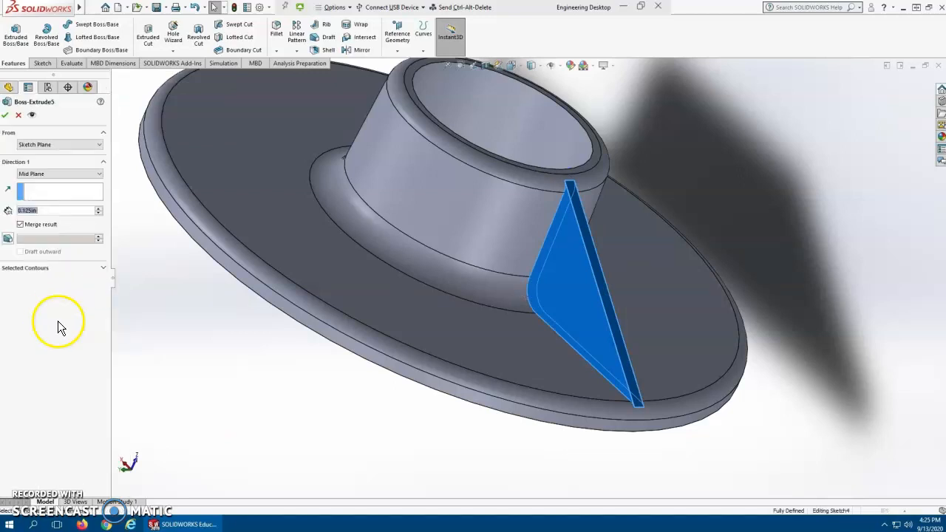
{"action": "left_click", "coordinate": [103, 268]}
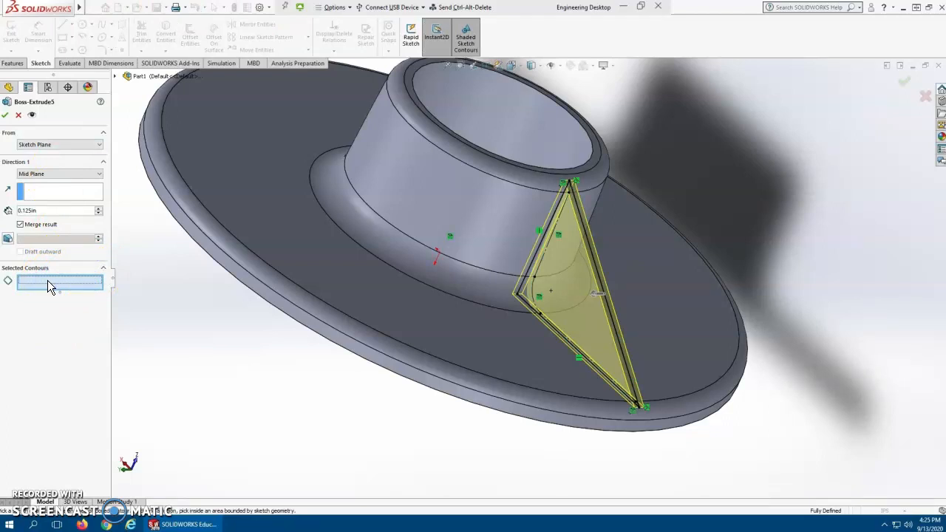
{"action": "mouse_move", "coordinate": [190, 298]}
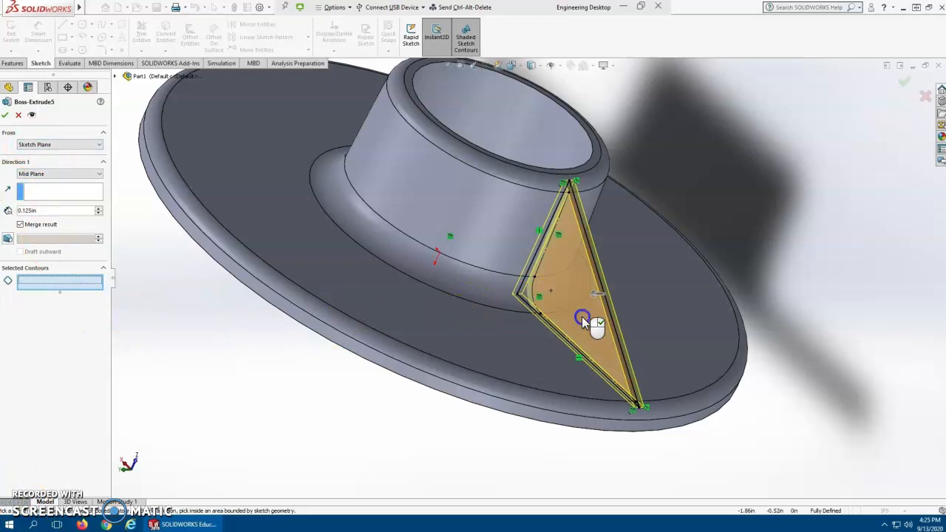
{"action": "left_click", "coordinate": [584, 318]}
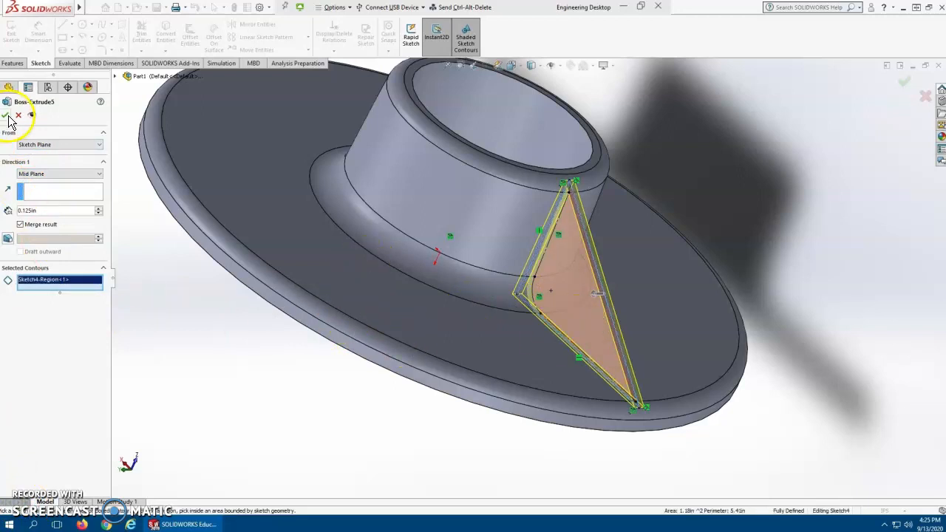
{"action": "left_click", "coordinate": [7, 115]}
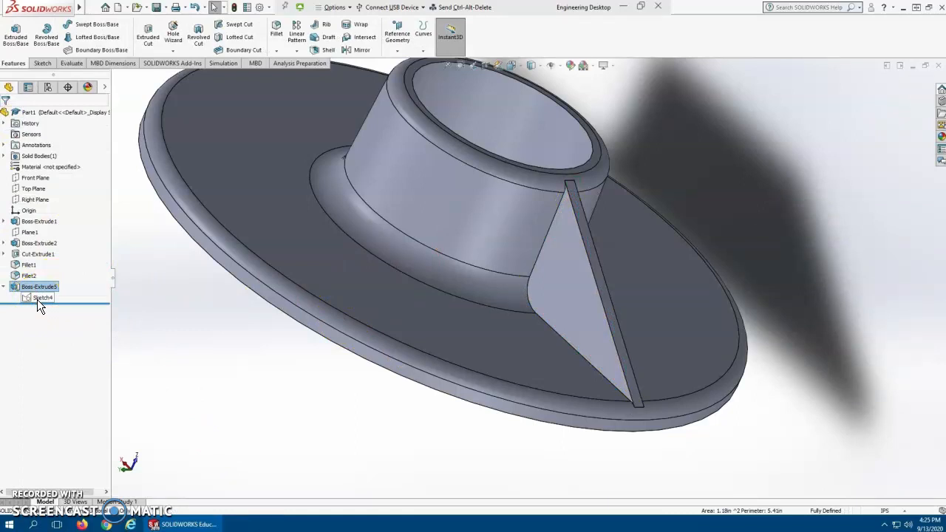
- Reopen the rib's underlying sketch for editing and view it face-on
{"action": "left_click", "coordinate": [5, 255]}
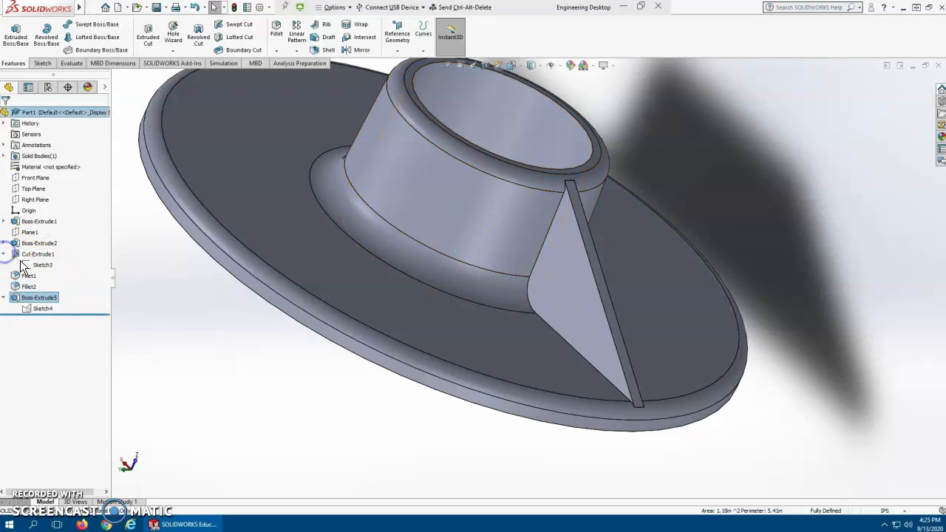
{"action": "left_click", "coordinate": [41, 309]}
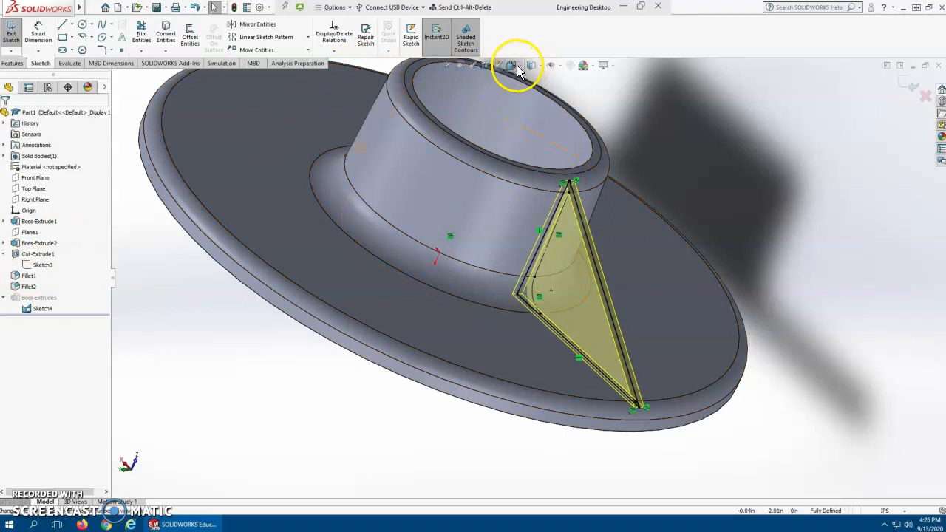
{"action": "left_click", "coordinate": [531, 65]}
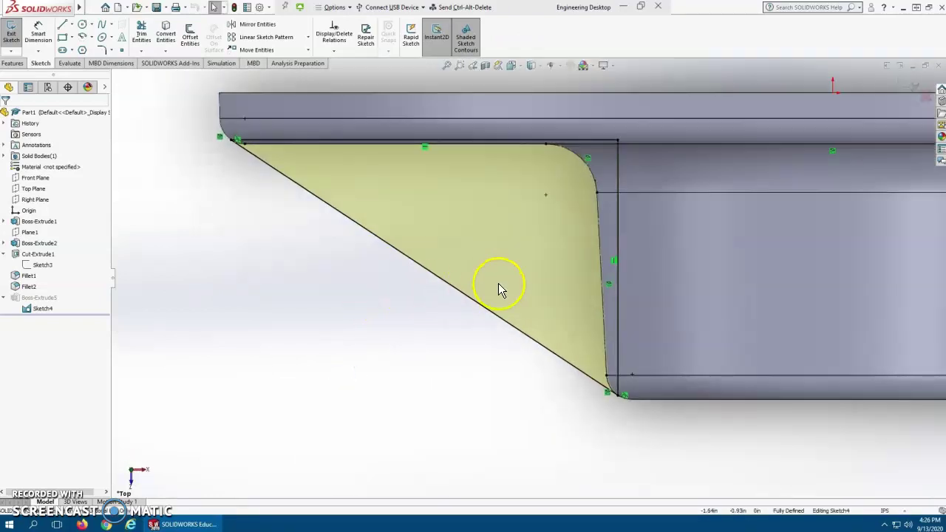
{"action": "mouse_move", "coordinate": [88, 185]}
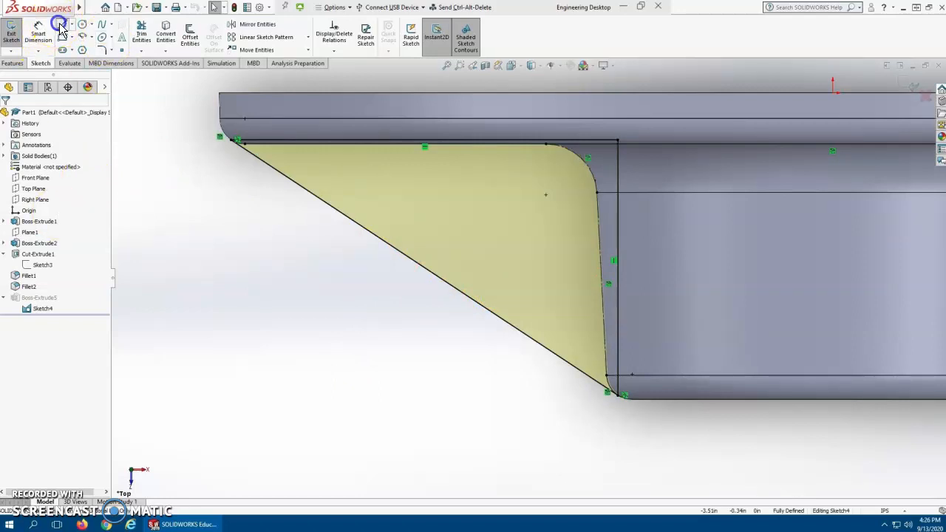
- Draw outer boundary lines enclosing the triangular rib profile
{"action": "left_click", "coordinate": [62, 24]}
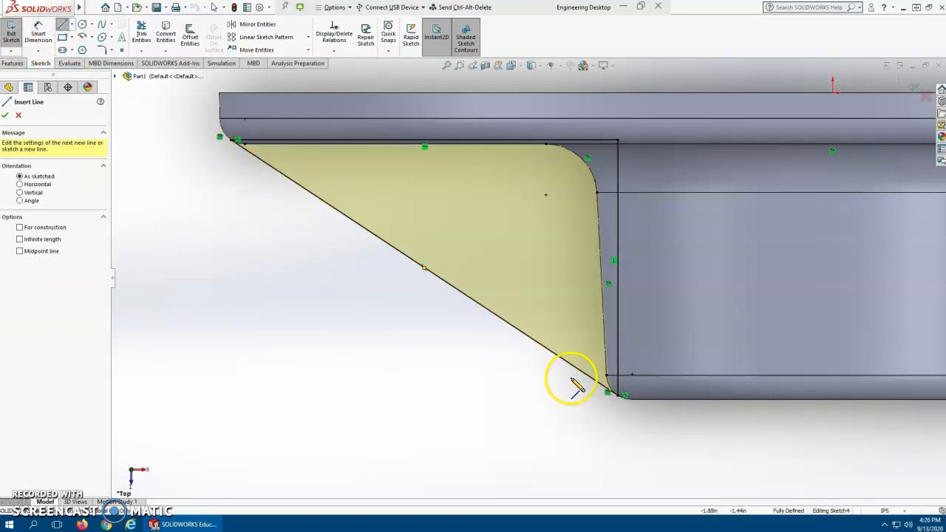
{"action": "left_click", "coordinate": [607, 394]}
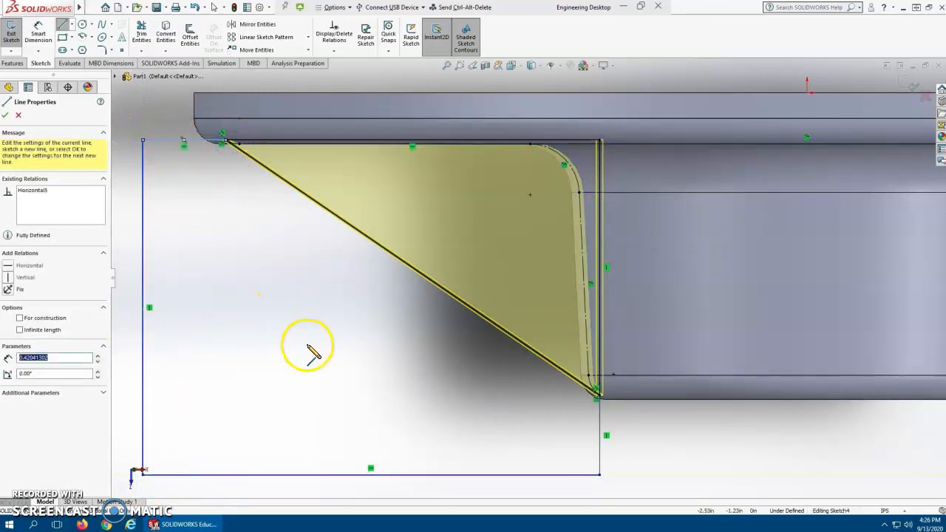
{"action": "left_click", "coordinate": [6, 115]}
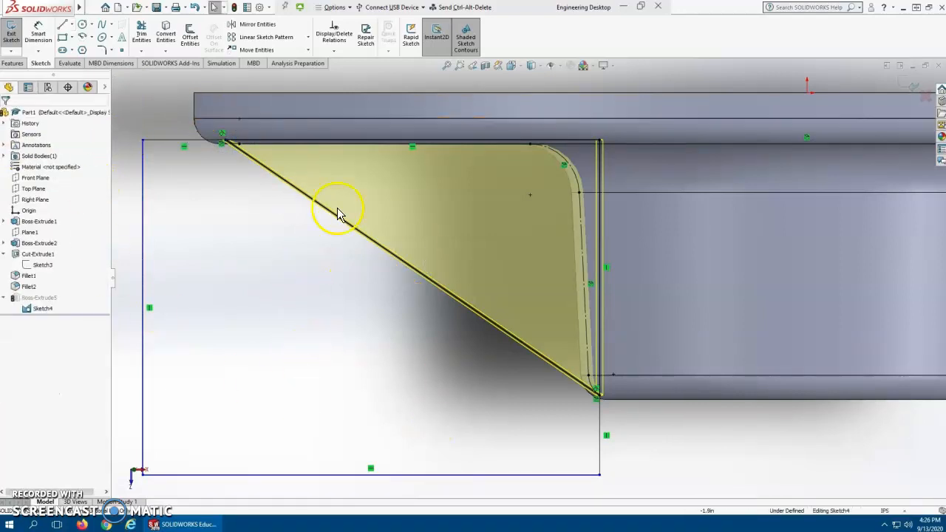
{"action": "mouse_move", "coordinate": [245, 303]}
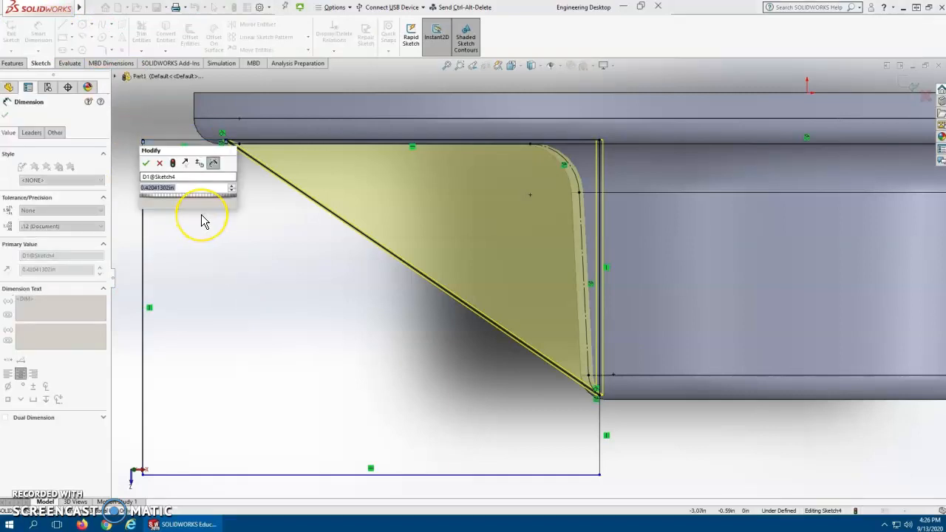
- Dimension the boundary 0.50 beyond the top and bottom corners and leave the sketch
{"action": "left_click", "coordinate": [146, 162]}
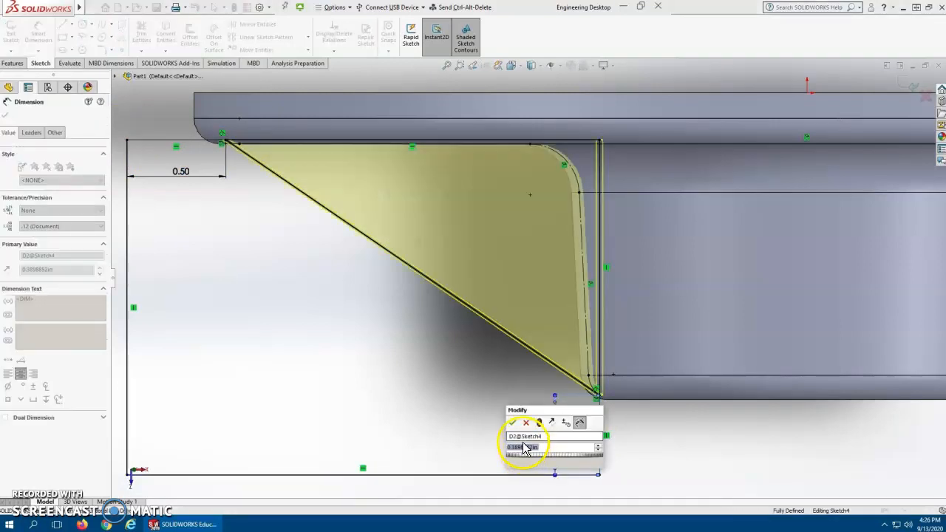
{"action": "left_click", "coordinate": [511, 423]}
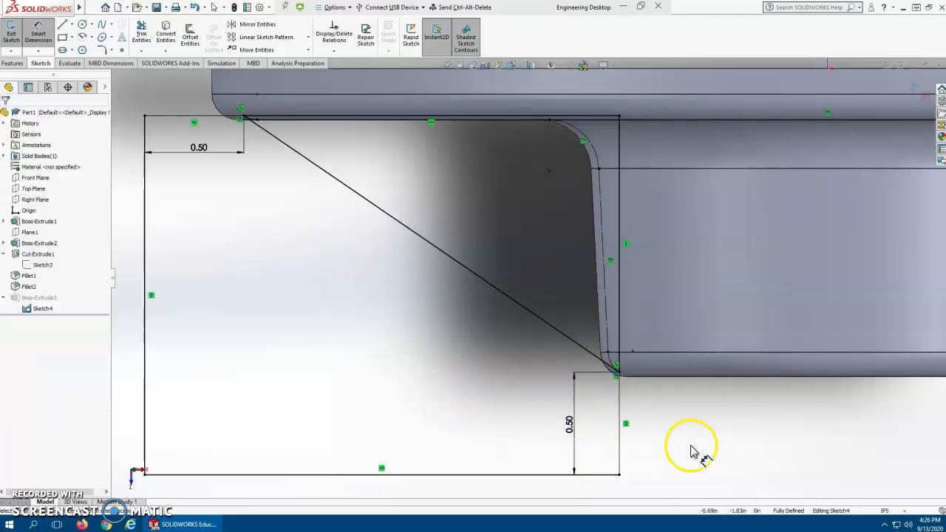
{"action": "mouse_move", "coordinate": [698, 452]}
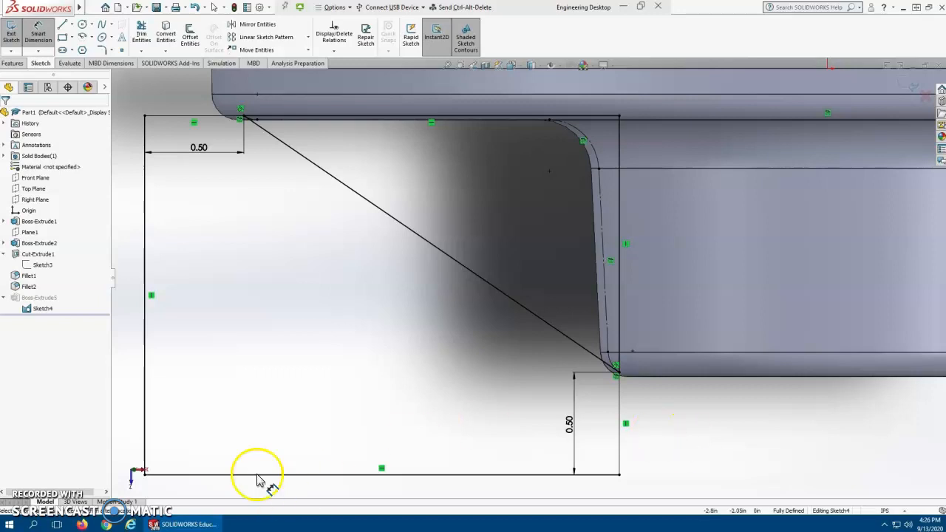
{"action": "mouse_move", "coordinate": [373, 181]}
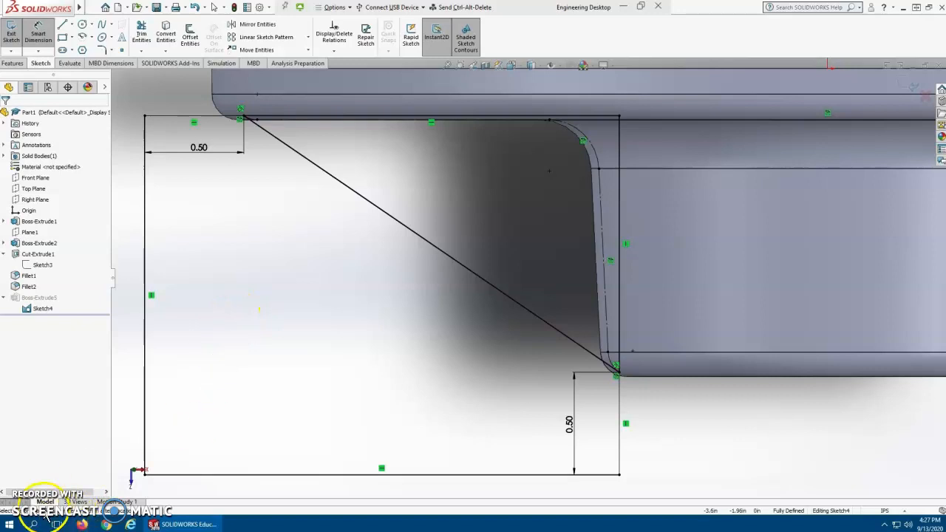
{"action": "mouse_move", "coordinate": [269, 385]}
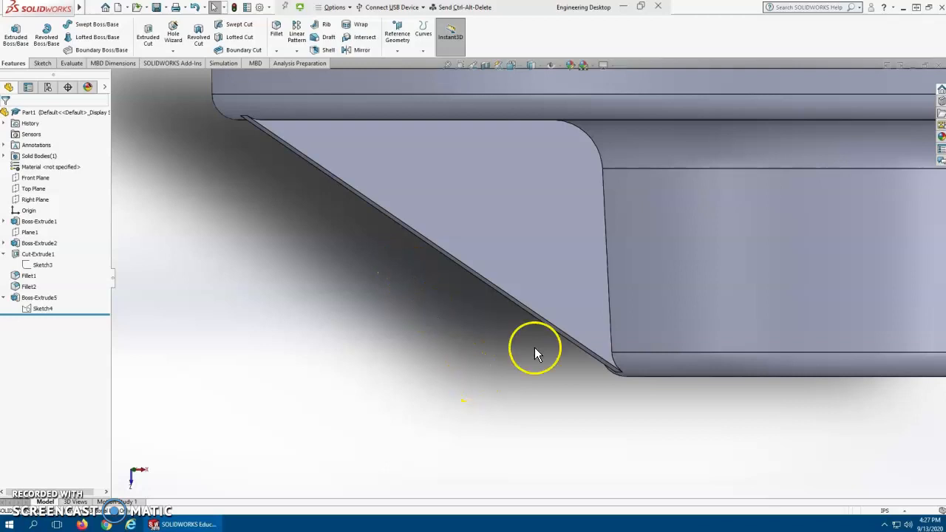
{"action": "left_click", "coordinate": [42, 309]}
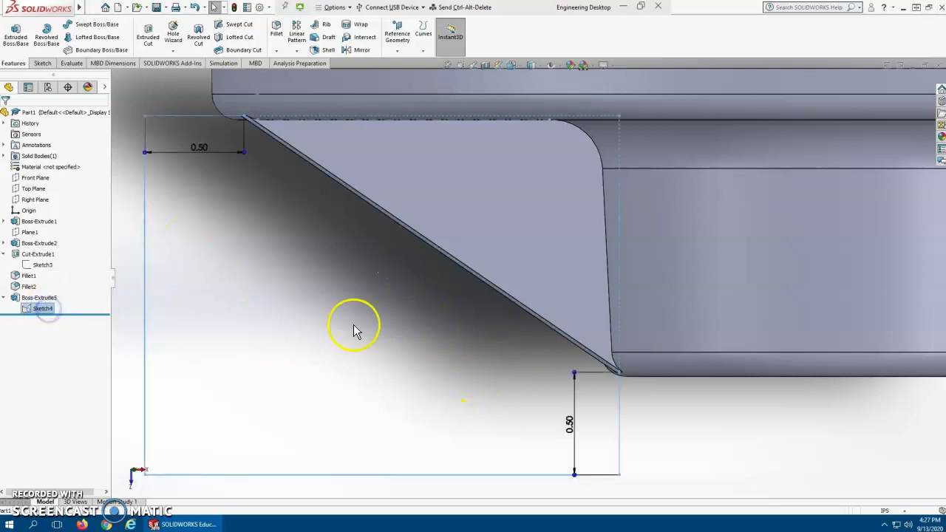
{"action": "mouse_move", "coordinate": [383, 190]}
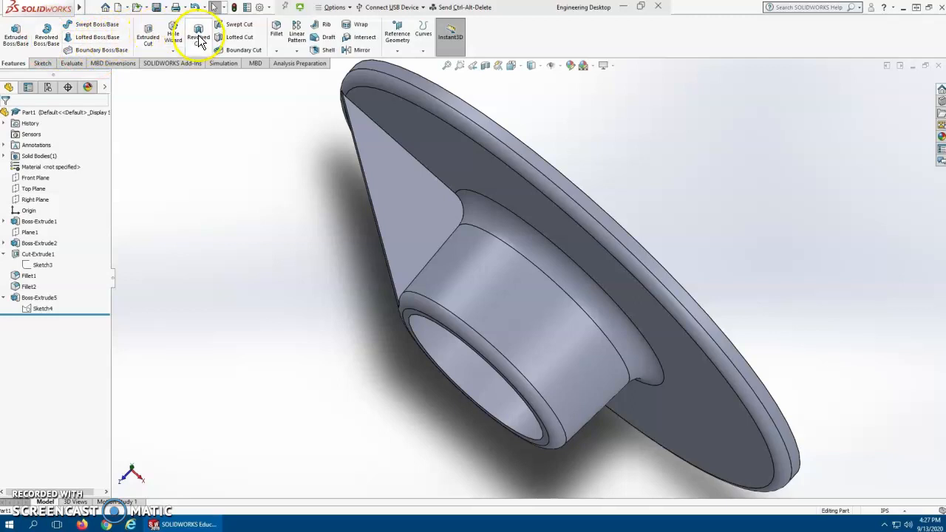
{"action": "left_click", "coordinate": [199, 37]}
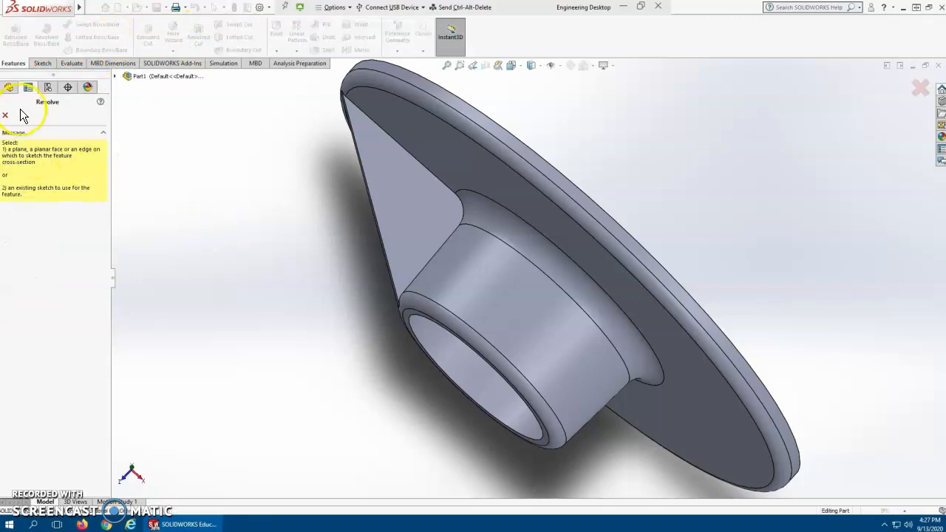
{"action": "left_click", "coordinate": [116, 77]}
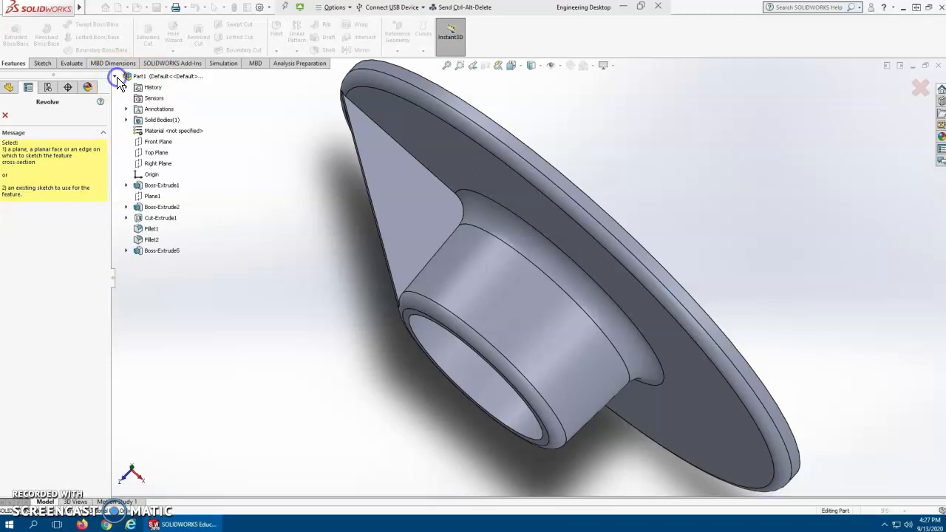
{"action": "left_click", "coordinate": [126, 251]}
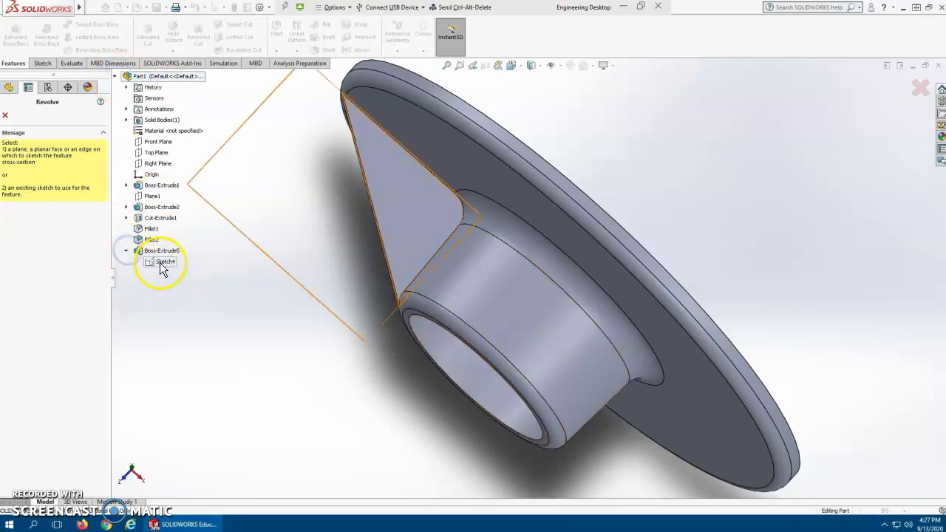
{"action": "left_click", "coordinate": [164, 262]}
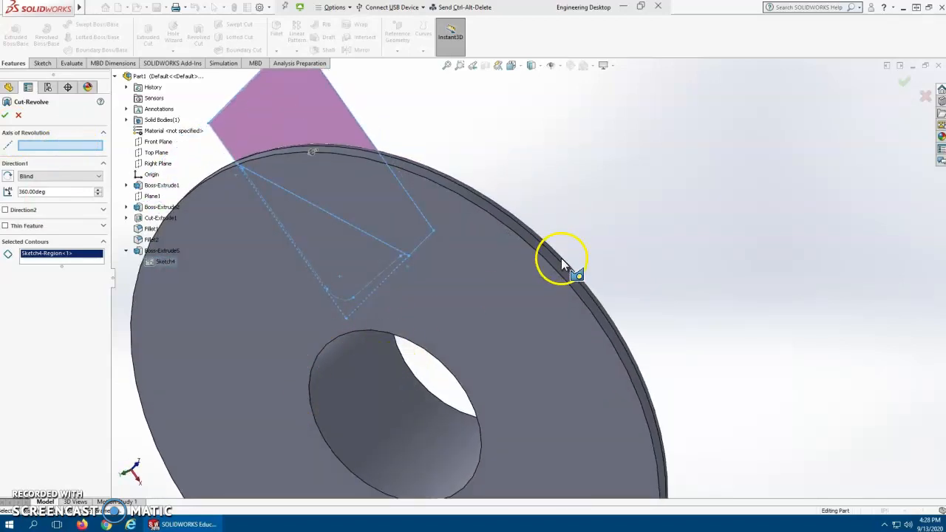
{"action": "left_click_drag", "start_coordinate": [562, 263], "coordinate": [390, 305]}
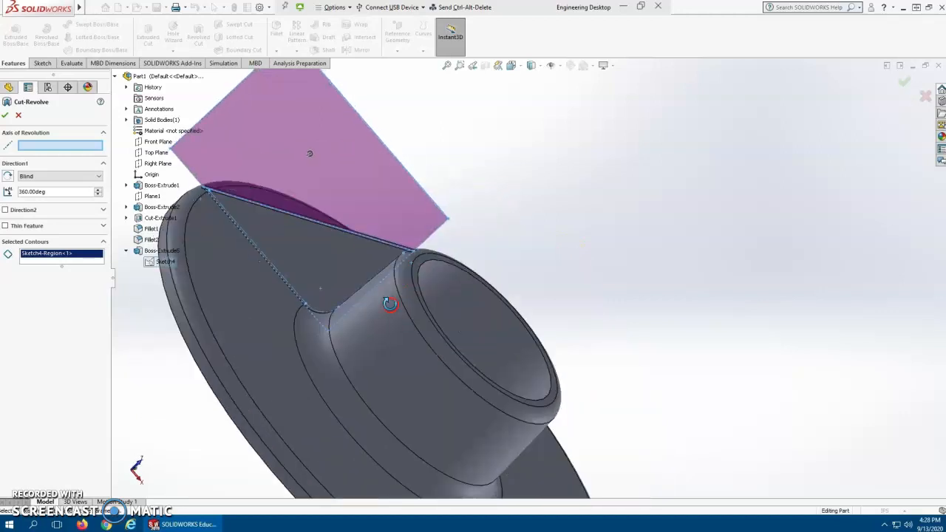
{"action": "left_click_drag", "start_coordinate": [390, 305], "coordinate": [382, 302]}
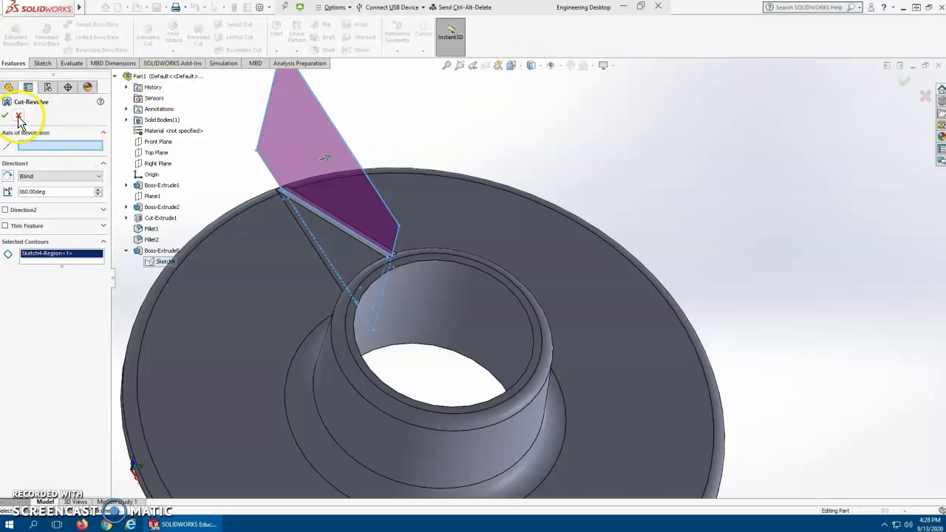
{"action": "left_click", "coordinate": [6, 115]}
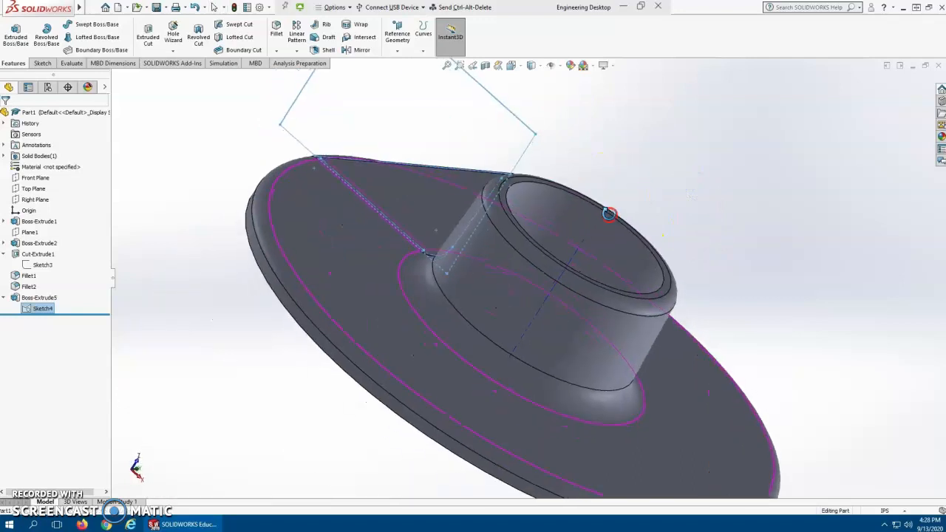
- Revolve-cut Sketch4 360° about the hub's centre axis to trim the rib block
{"action": "left_click_drag", "start_coordinate": [606, 214], "coordinate": [447, 181]}
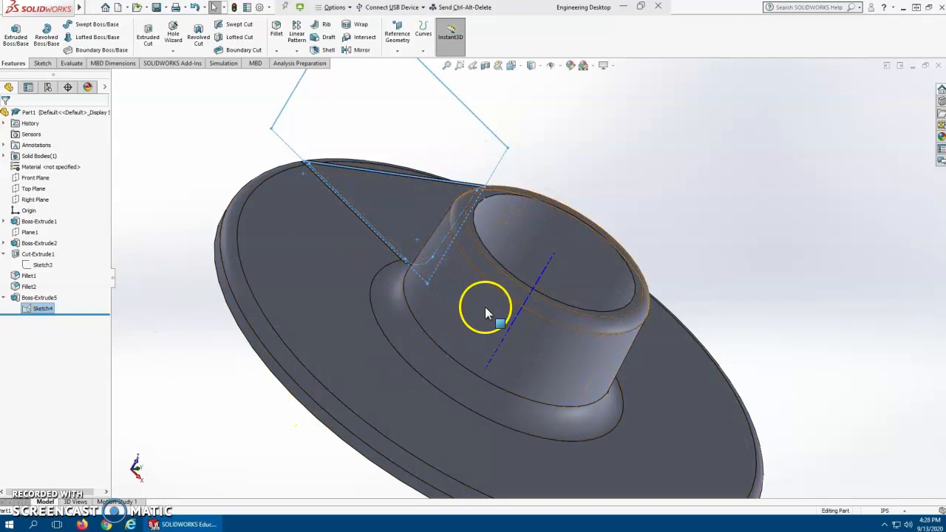
{"action": "mouse_move", "coordinate": [119, 140]}
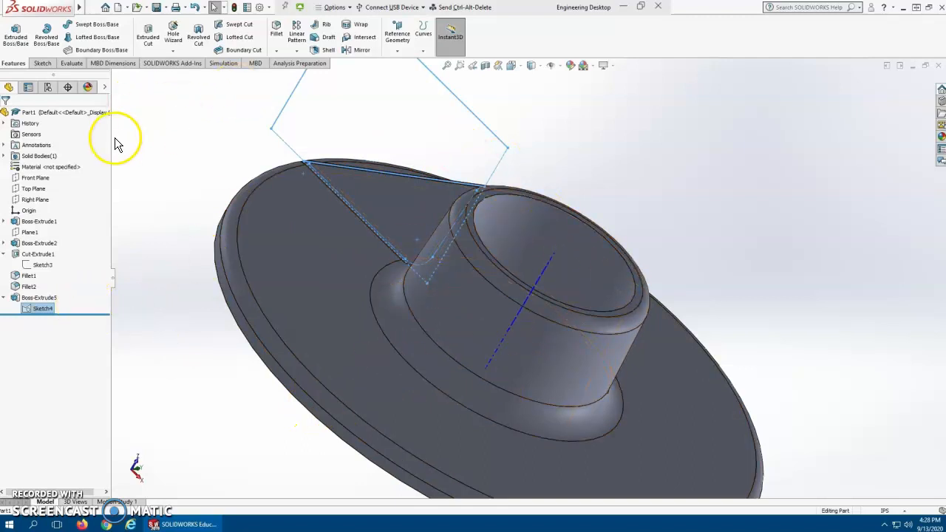
{"action": "left_click", "coordinate": [198, 37]}
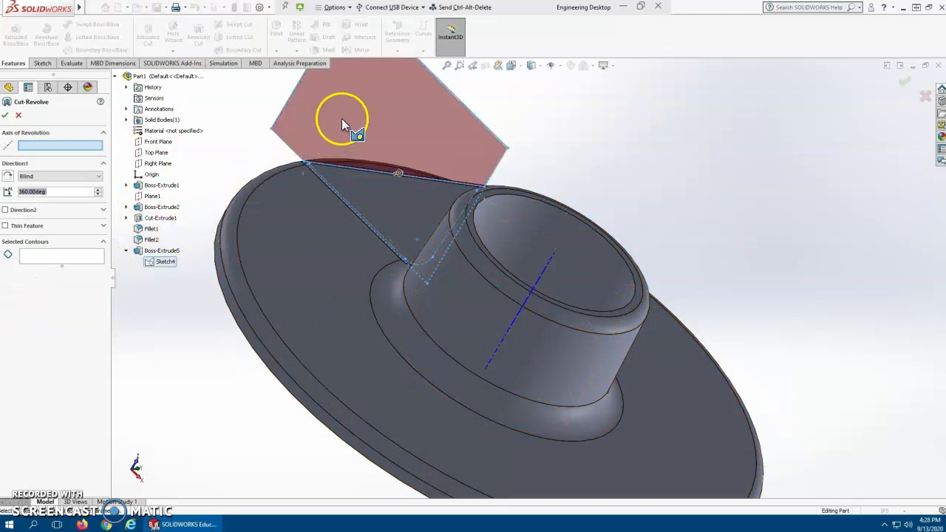
{"action": "left_click", "coordinate": [387, 111]}
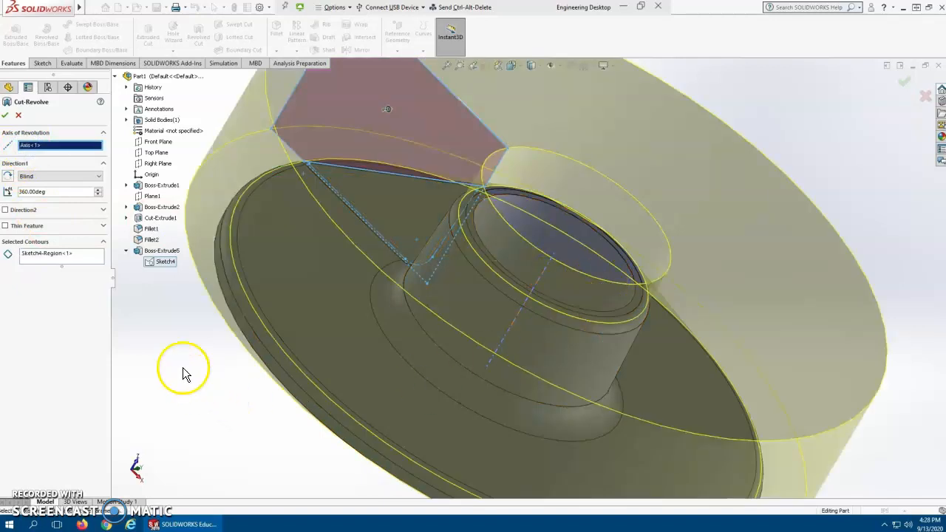
{"action": "left_click", "coordinate": [6, 115]}
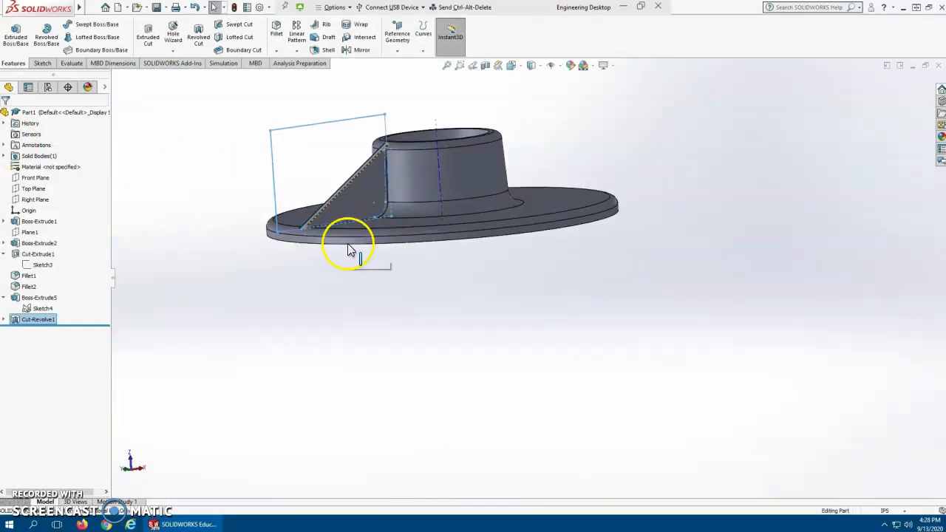
{"action": "scroll", "scroll_direction": "up", "scroll_amount": 3}
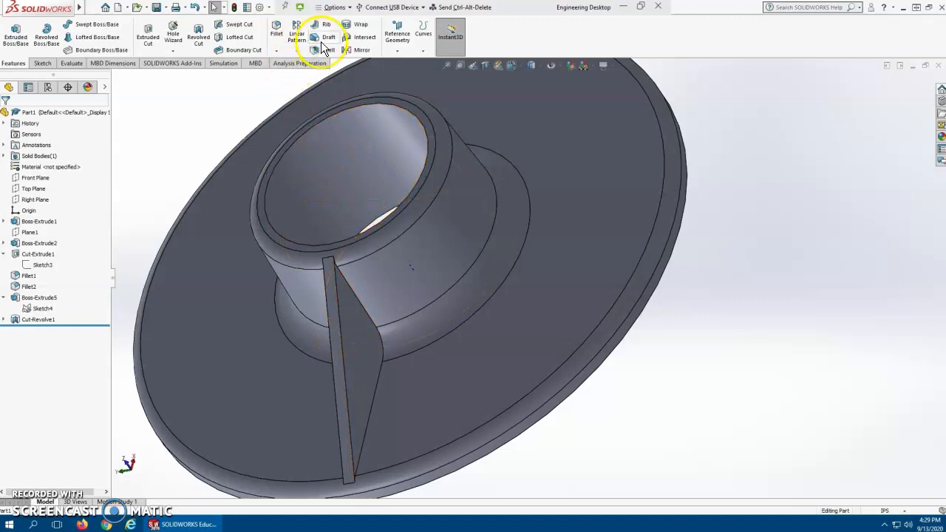
- Apply a Draft with the chosen neutral plane to the rib's two side faces and check the taper
{"action": "left_click", "coordinate": [328, 36]}
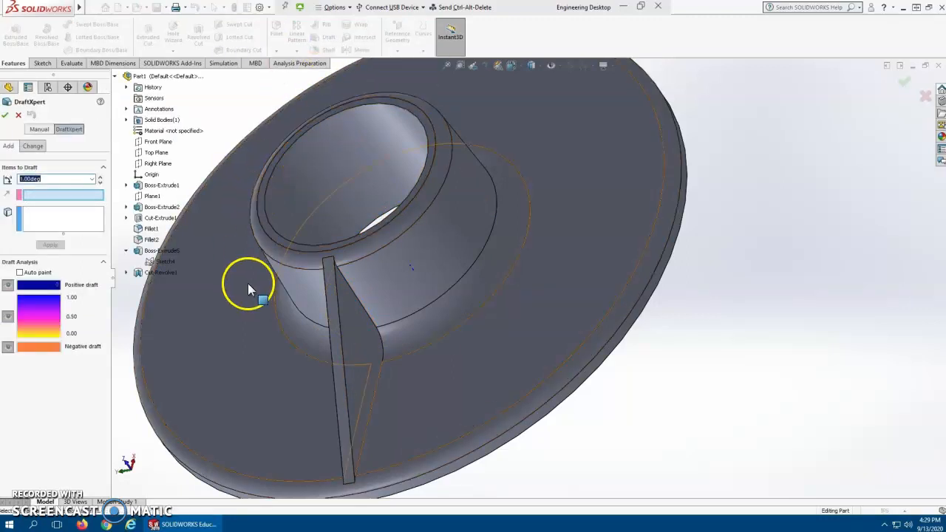
{"action": "mouse_move", "coordinate": [249, 287]}
{"action": "type", "text": "2"}
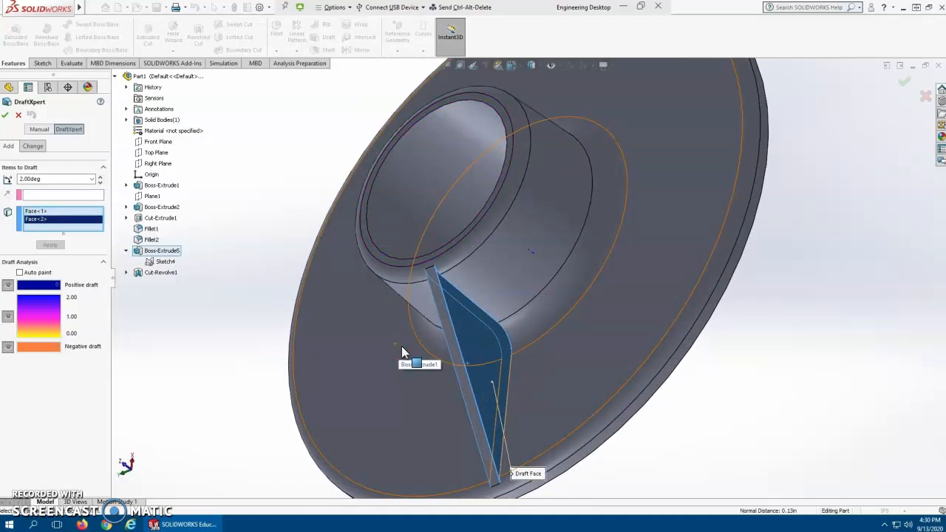
{"action": "mouse_move", "coordinate": [305, 355]}
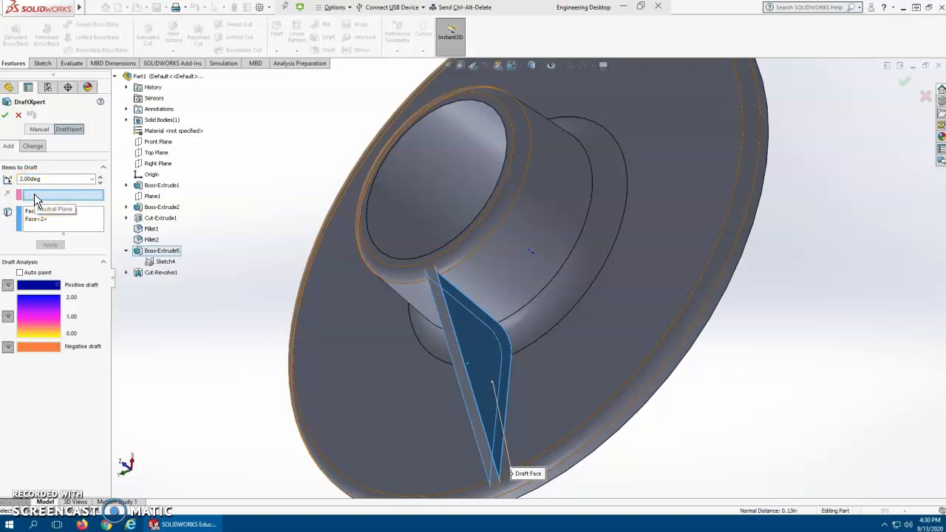
{"action": "left_click", "coordinate": [384, 266]}
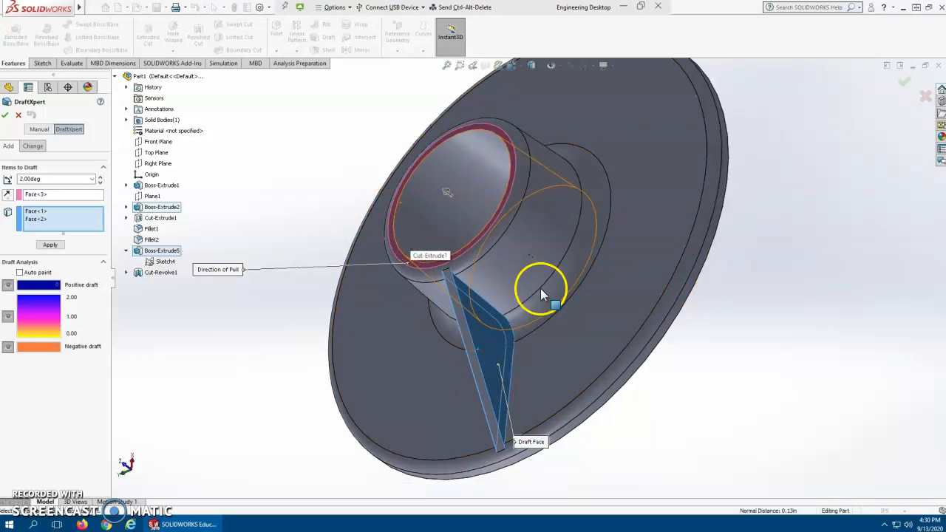
{"action": "left_click_drag", "start_coordinate": [544, 293], "coordinate": [574, 180]}
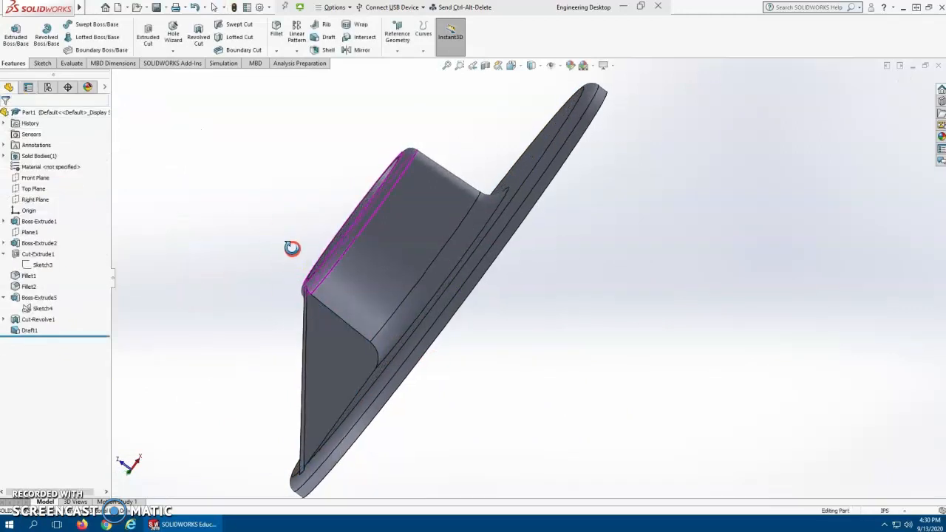
{"action": "left_click_drag", "start_coordinate": [293, 249], "coordinate": [379, 245]}
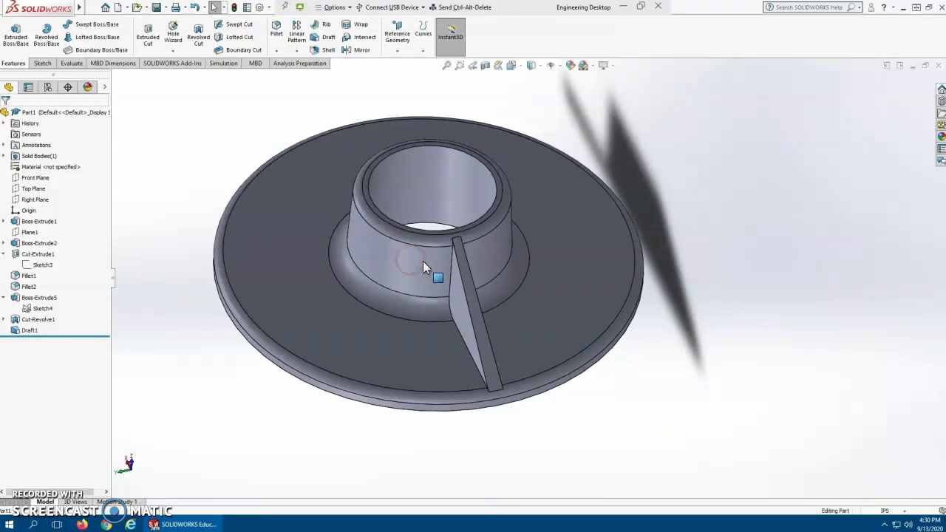
{"action": "mouse_move", "coordinate": [426, 266]}
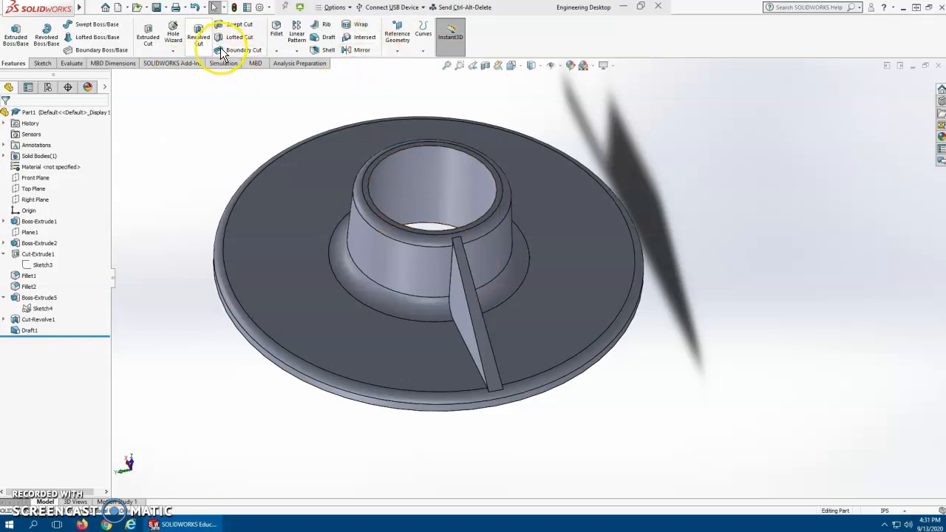
- Start a Circular Pattern with Boss-Extrude3 and Draft1 as the features to repeat
{"action": "left_click", "coordinate": [299, 50]}
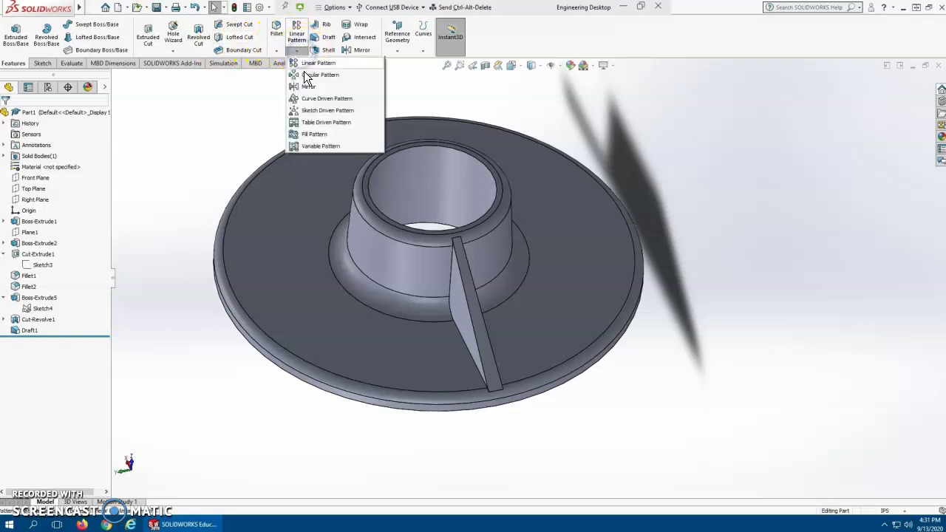
{"action": "left_click", "coordinate": [321, 74]}
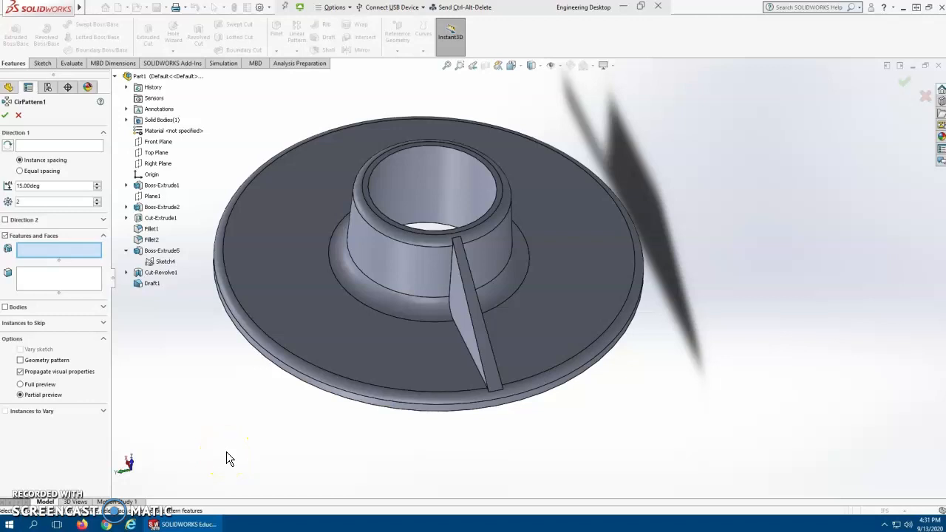
{"action": "left_click", "coordinate": [163, 251]}
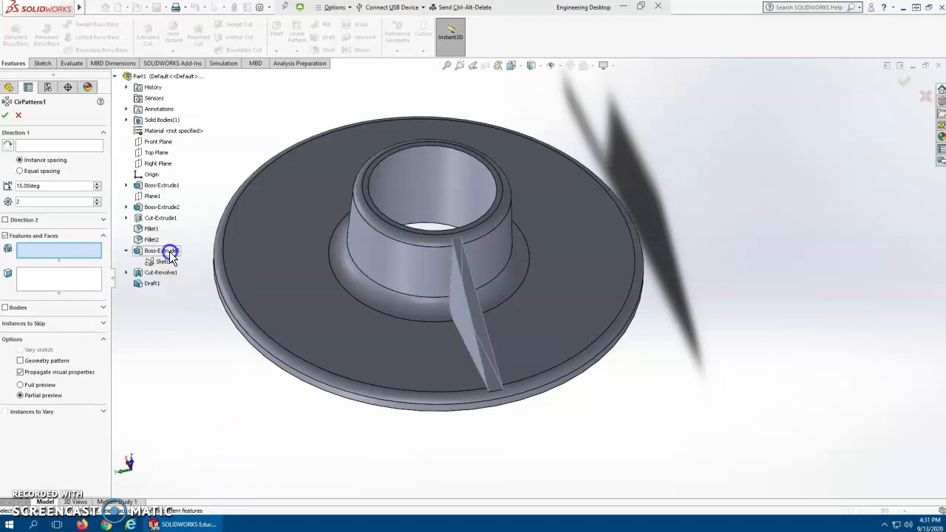
{"action": "left_click", "coordinate": [161, 250]}
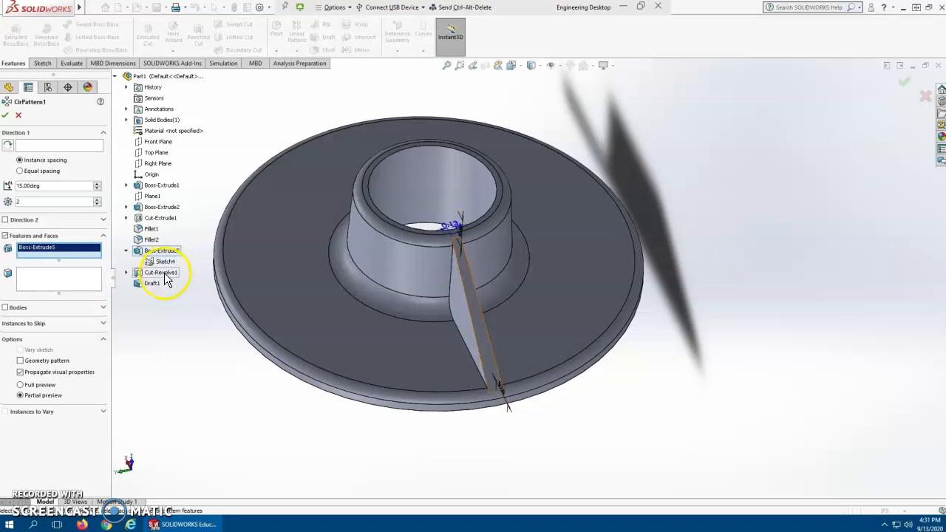
{"action": "left_click", "coordinate": [160, 272]}
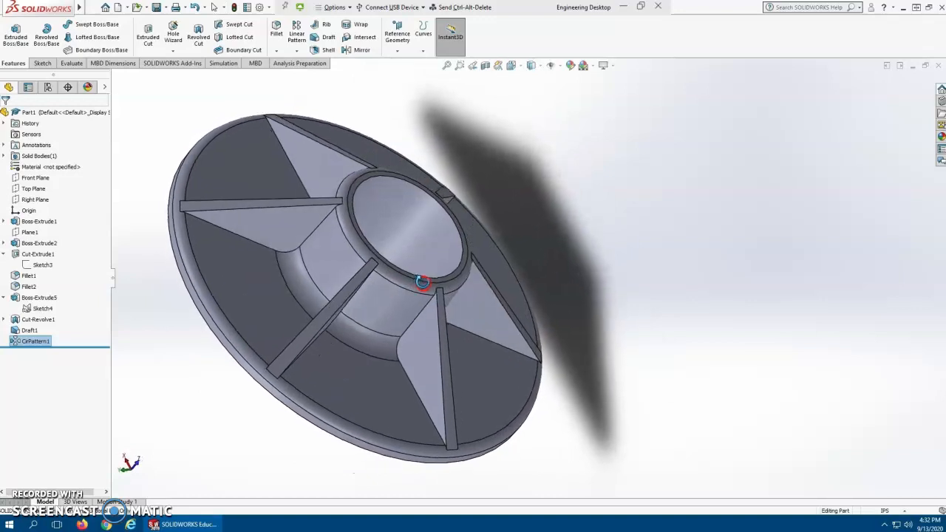
{"action": "mouse_move", "coordinate": [429, 288]}
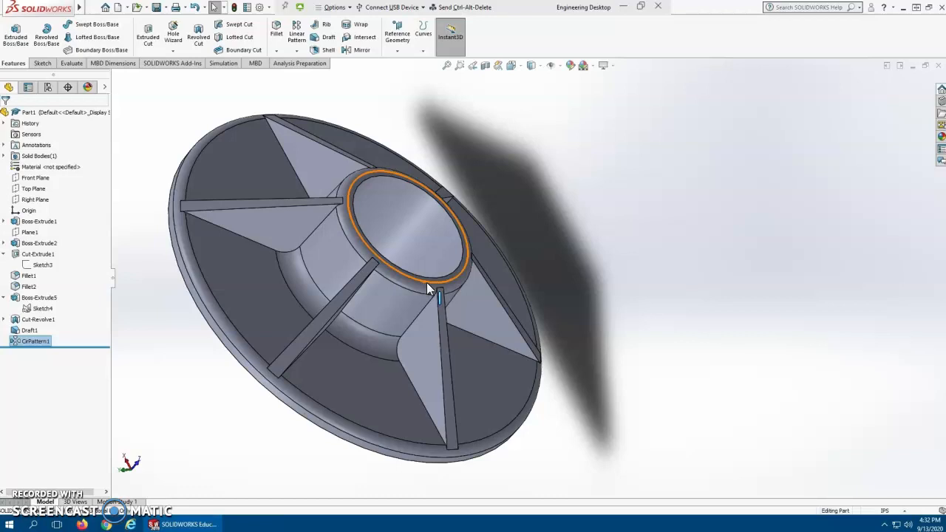
{"action": "mouse_move", "coordinate": [222, 299]}
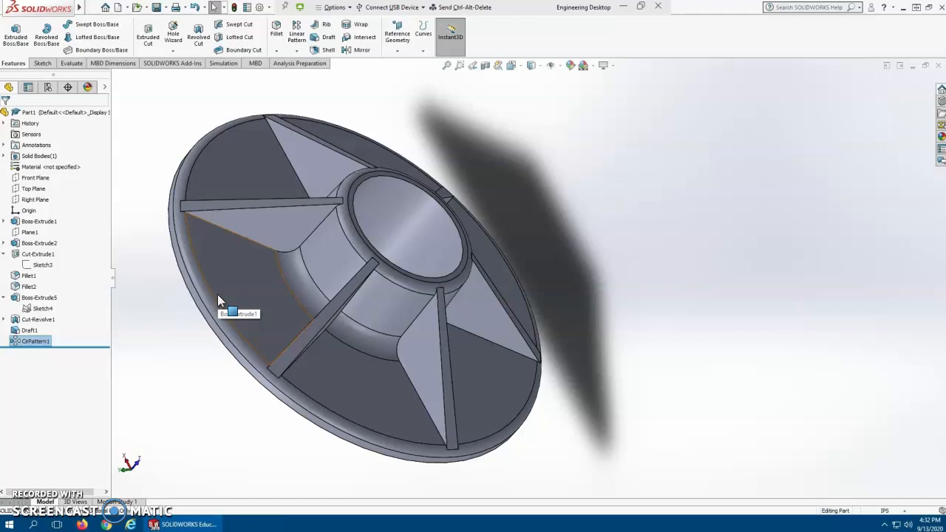
{"action": "mouse_move", "coordinate": [222, 301]}
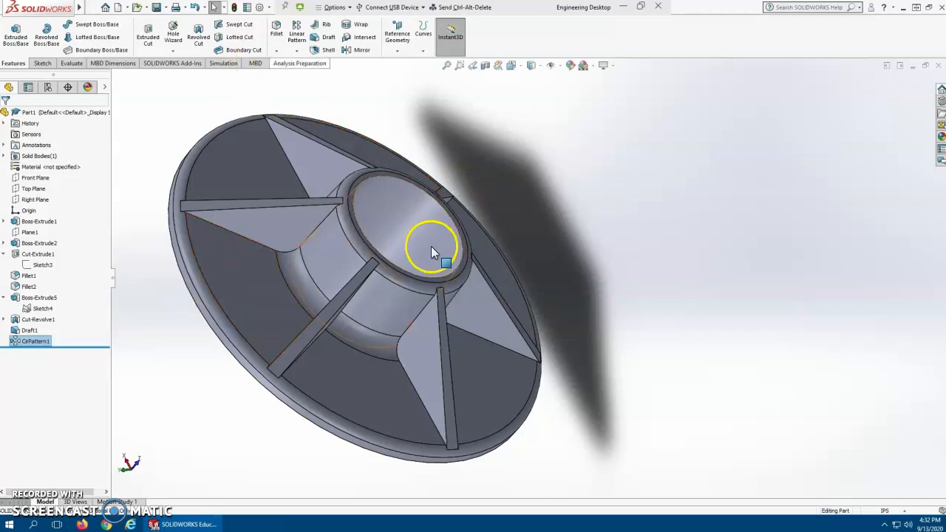
{"action": "left_click_drag", "start_coordinate": [432, 251], "coordinate": [378, 281]}
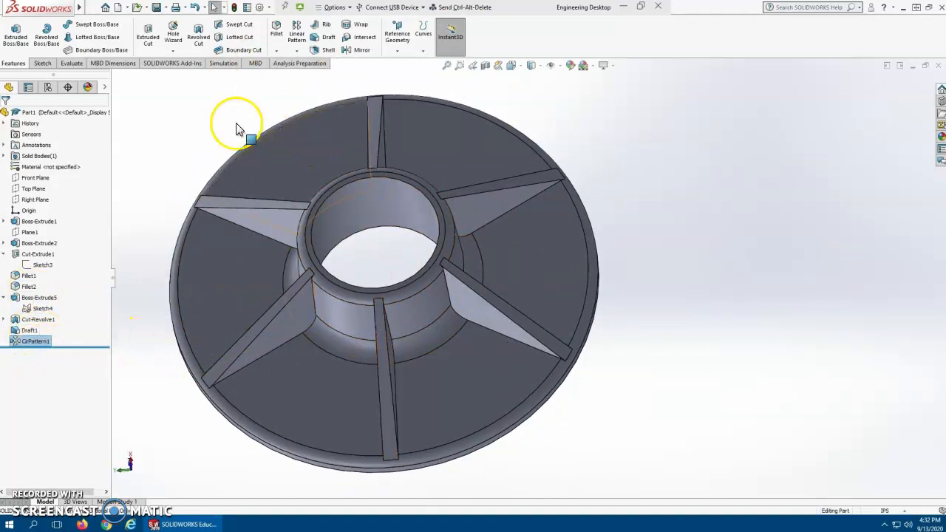
{"action": "left_click", "coordinate": [41, 62]}
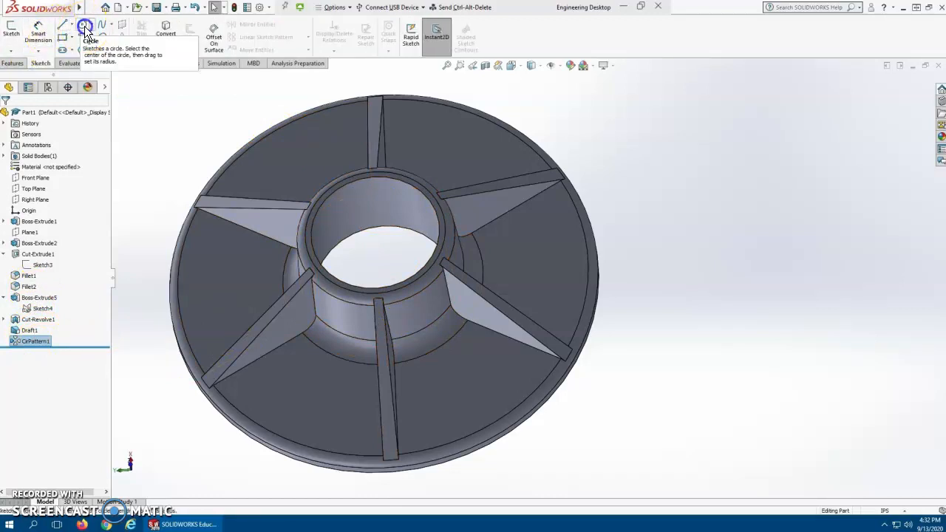
- Draw a 4.50 diameter circle centred on the hub origin and make it construction geometry
{"action": "left_click", "coordinate": [86, 26]}
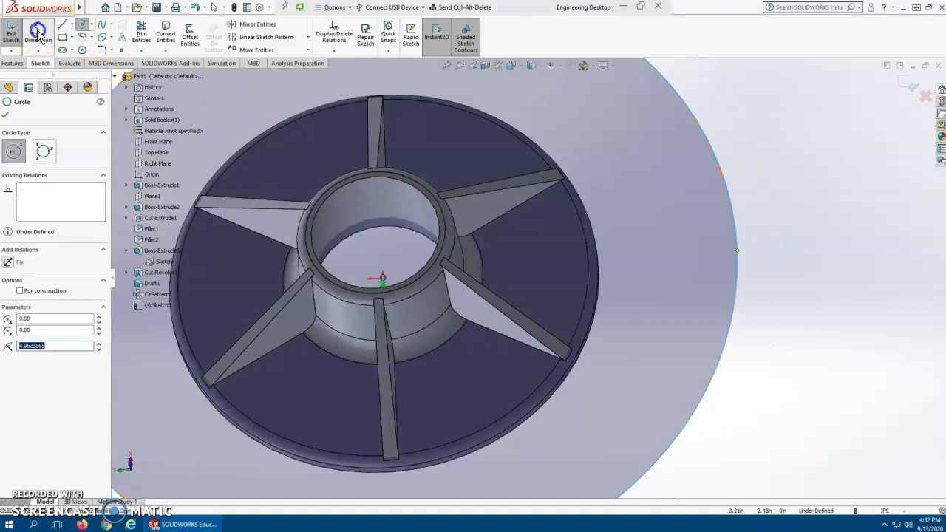
{"action": "left_click", "coordinate": [650, 296]}
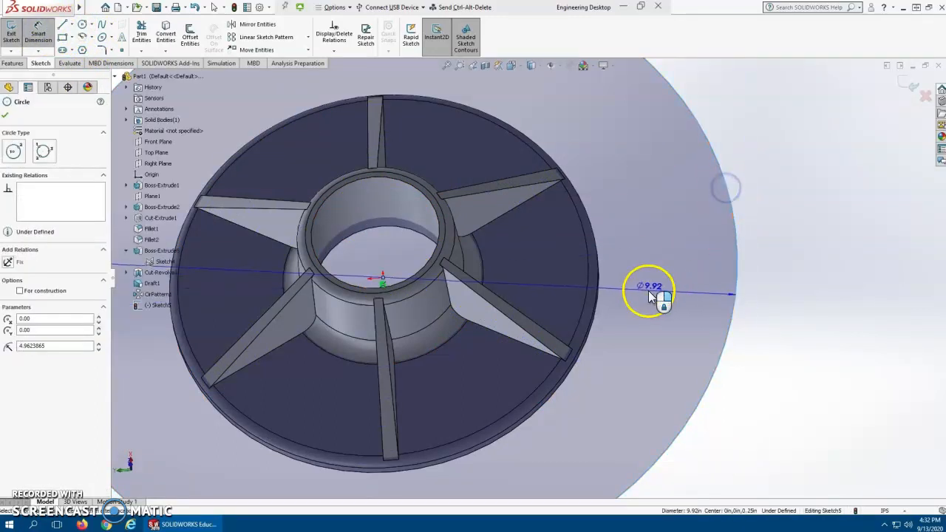
{"action": "left_click", "coordinate": [650, 293]}
{"action": "type", "text": "4"}
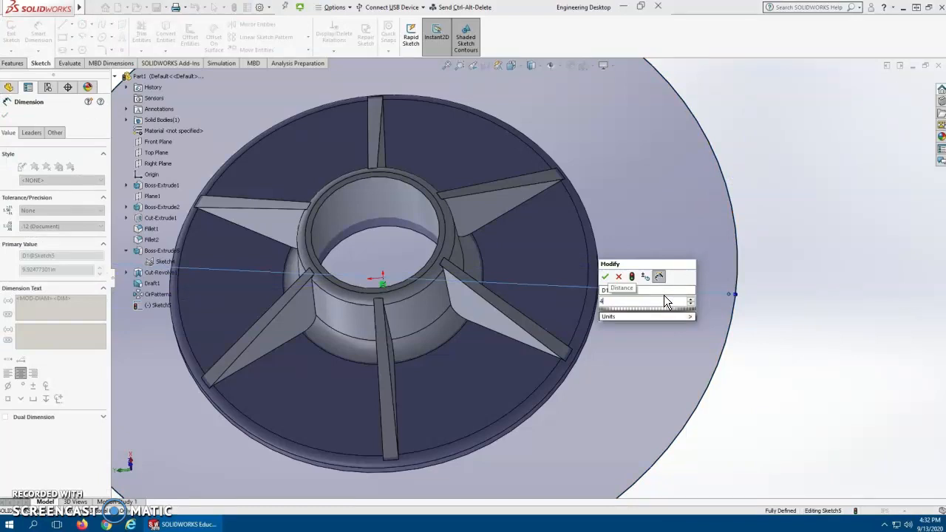
{"action": "left_click", "coordinate": [607, 276]}
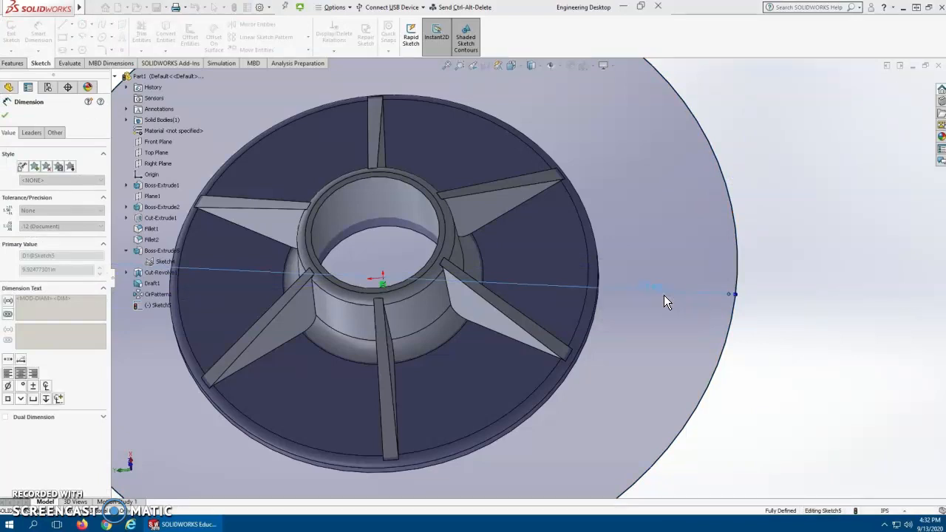
{"action": "left_click", "coordinate": [9, 115]}
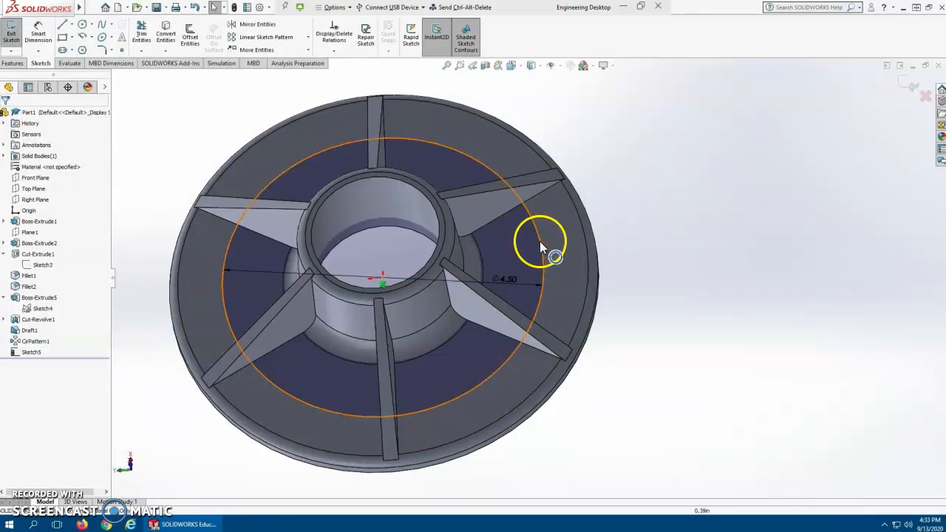
{"action": "left_click", "coordinate": [544, 244]}
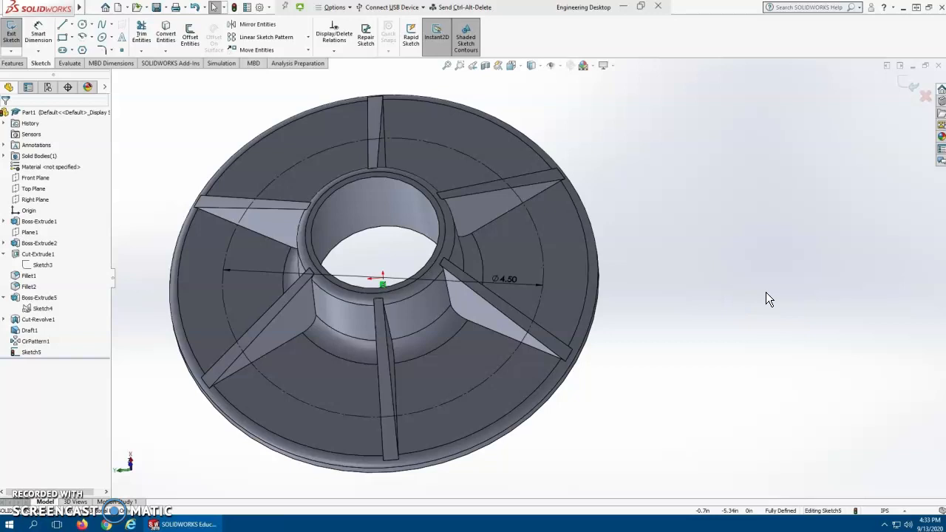
{"action": "mouse_move", "coordinate": [532, 67]}
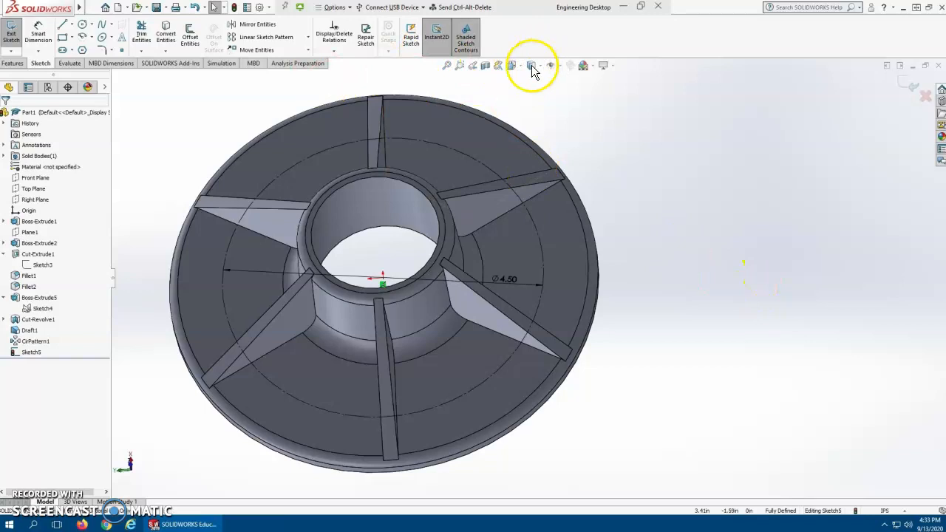
- Sketch a small bolt-hole circle on the flange face at upper right, viewed from the top
{"action": "left_click", "coordinate": [550, 65]}
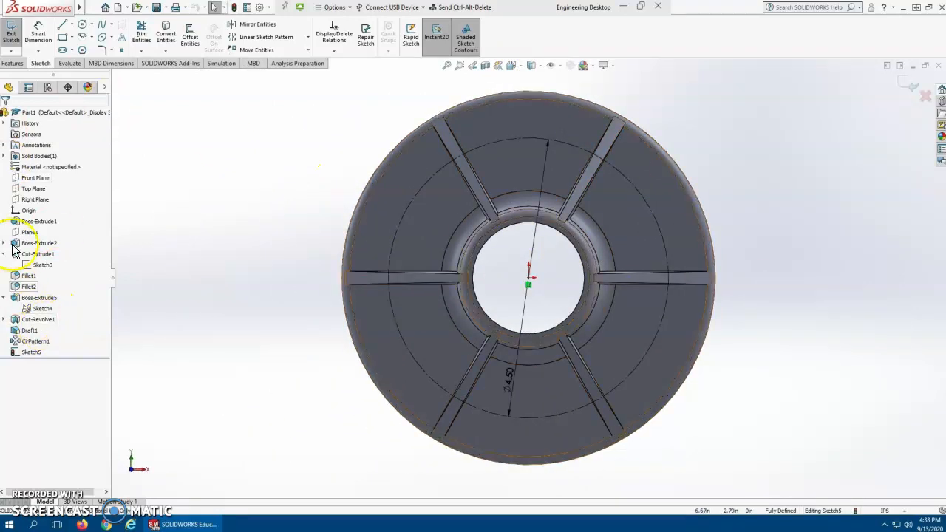
{"action": "left_click", "coordinate": [62, 24]}
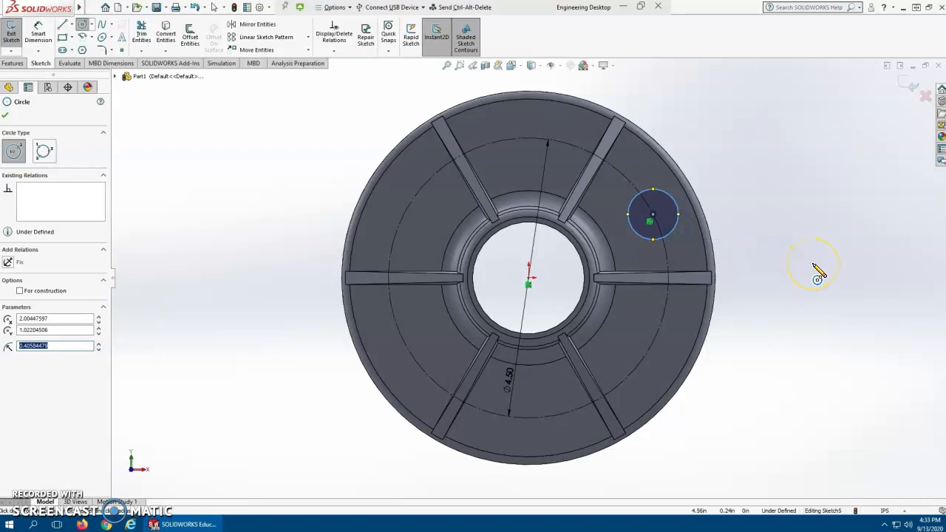
{"action": "left_click", "coordinate": [6, 102]}
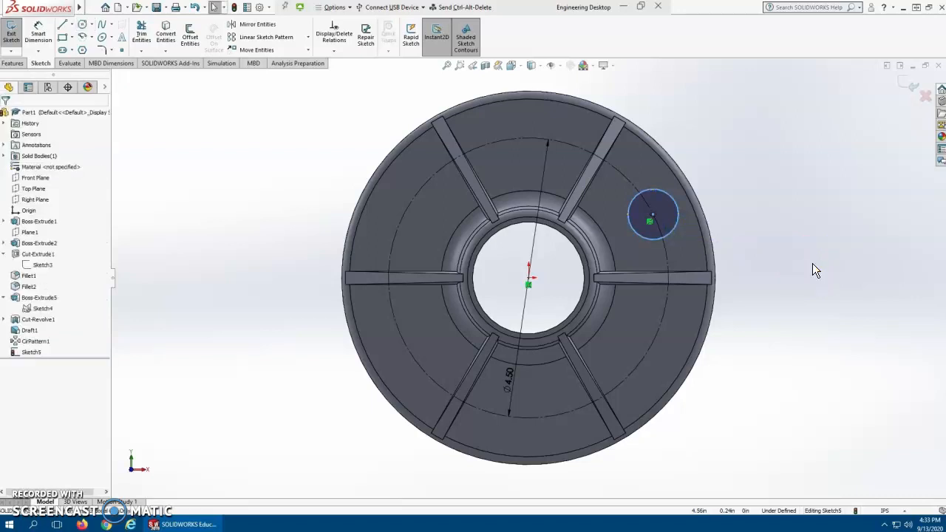
{"action": "mouse_move", "coordinate": [723, 339]}
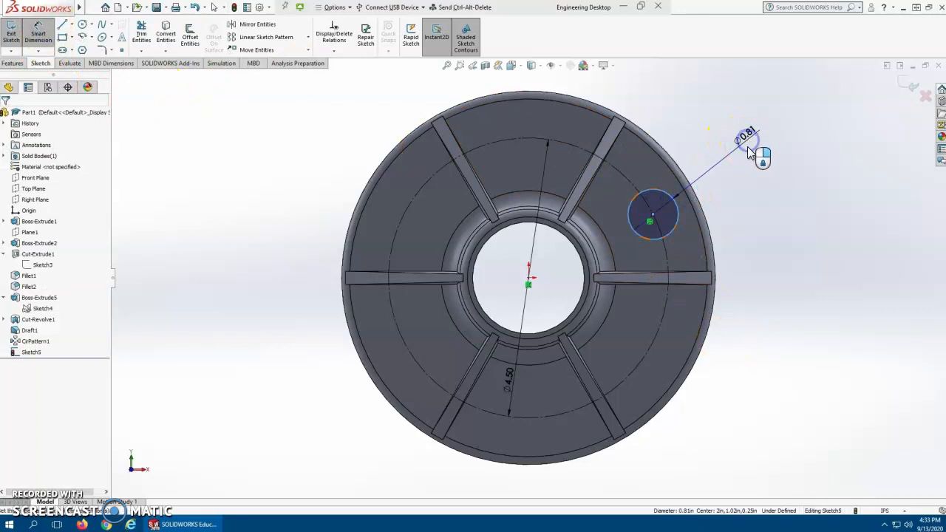
- Dimension the bolt-hole circle to 0.38 in diameter
{"action": "left_click", "coordinate": [747, 139]}
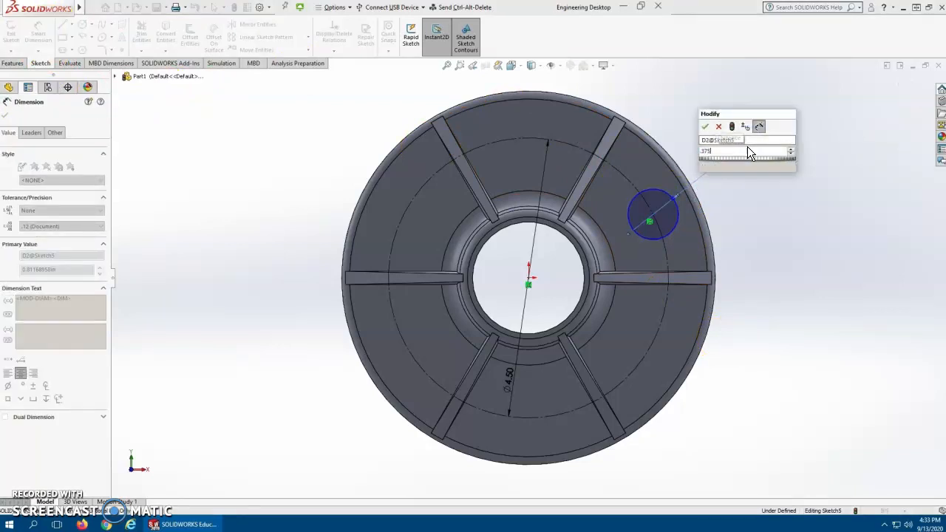
{"action": "left_click", "coordinate": [704, 128]}
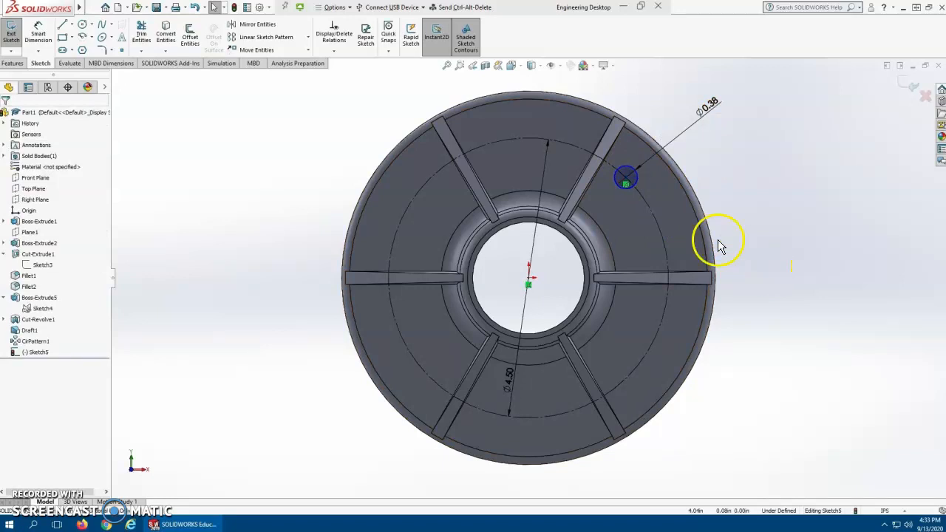
{"action": "mouse_move", "coordinate": [183, 151]}
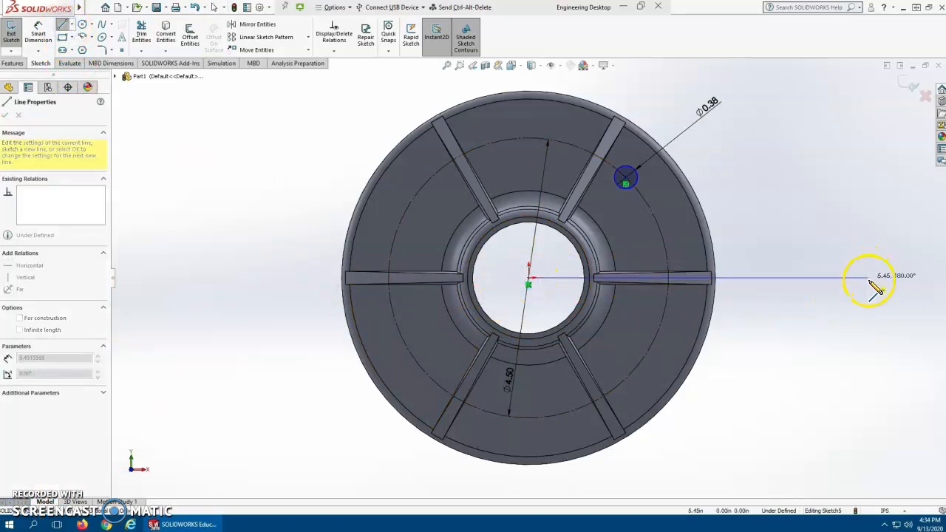
- Draw a horizontal construction line from the hub centre out past the flange
{"action": "left_click", "coordinate": [864, 278]}
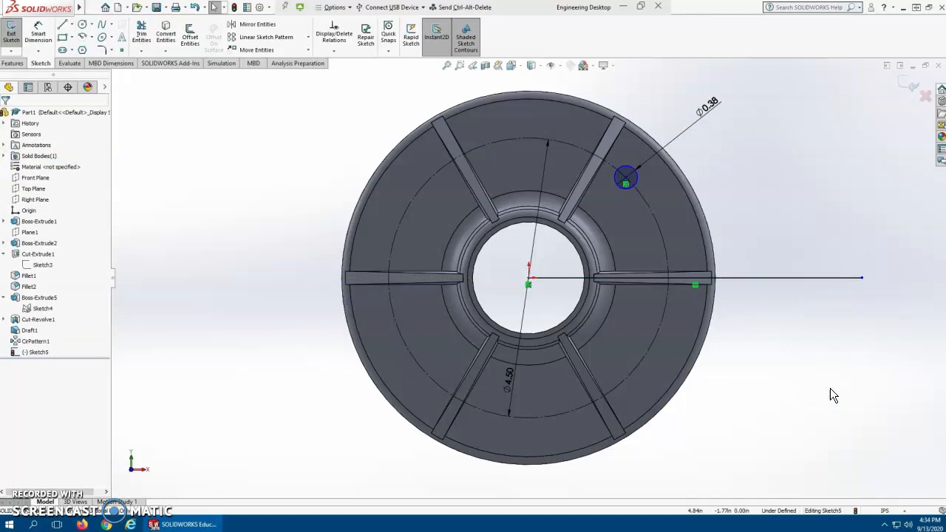
{"action": "mouse_move", "coordinate": [801, 278]}
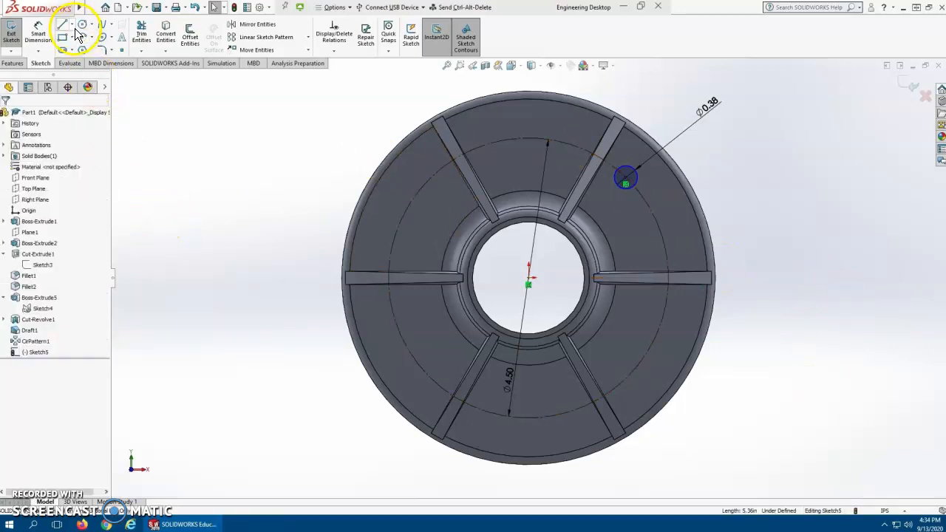
{"action": "left_click", "coordinate": [62, 24]}
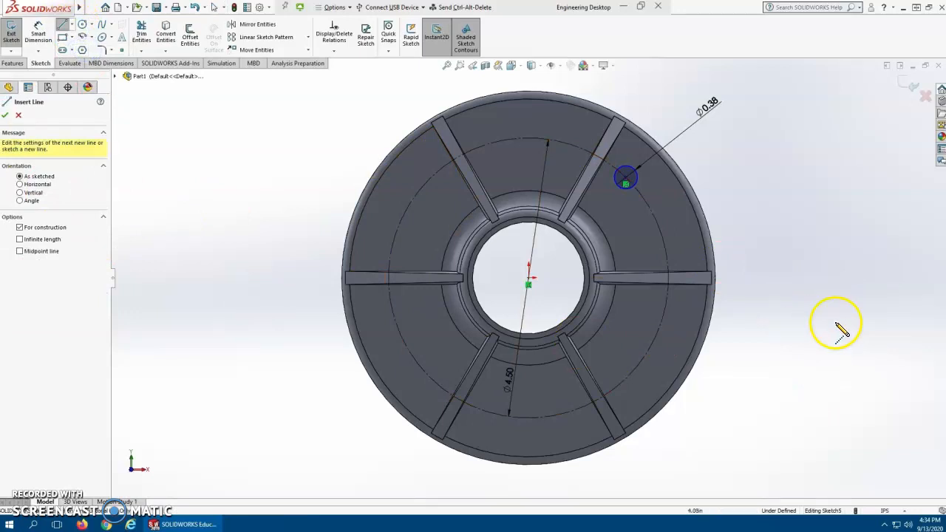
{"action": "mouse_move", "coordinate": [713, 255]}
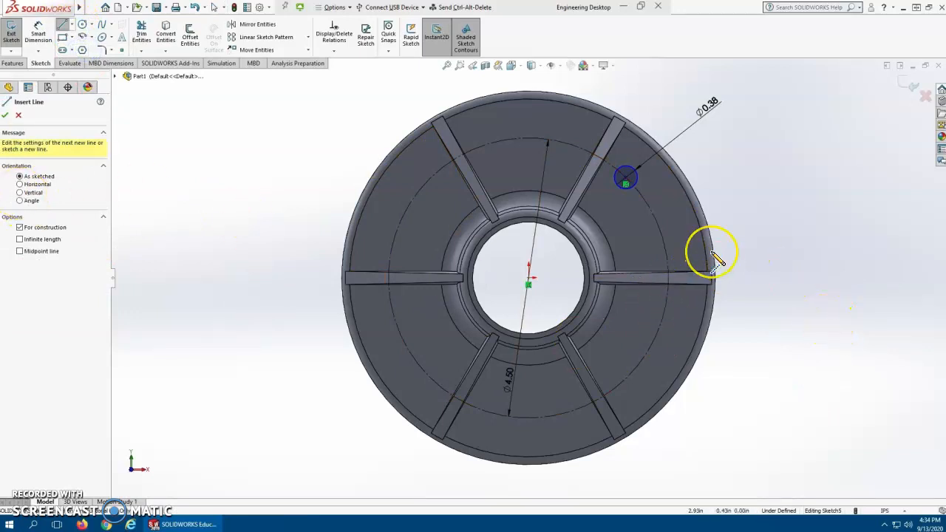
{"action": "mouse_move", "coordinate": [71, 254]}
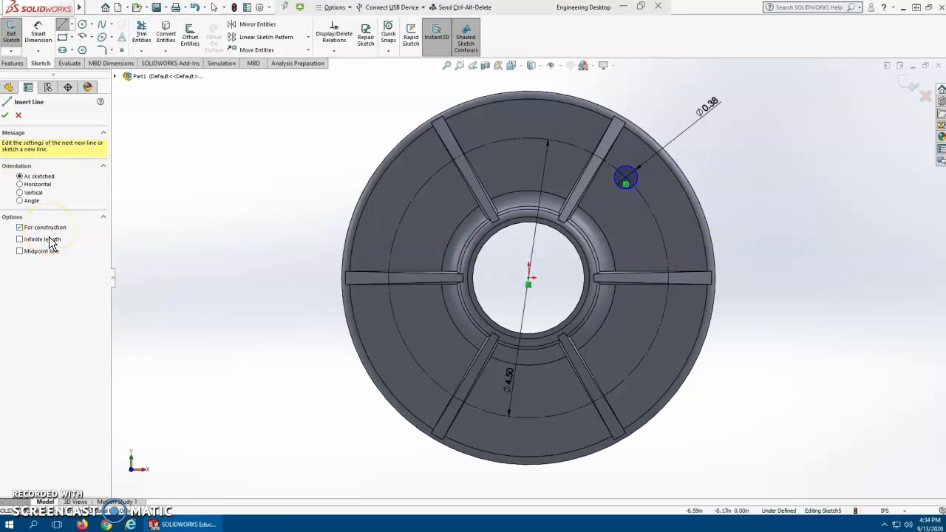
{"action": "left_click", "coordinate": [19, 240]}
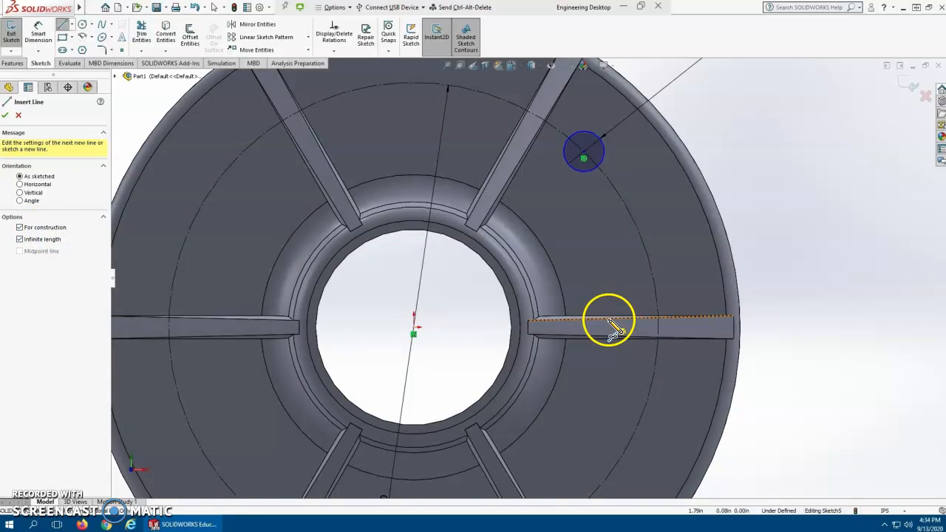
{"action": "left_click", "coordinate": [609, 334]}
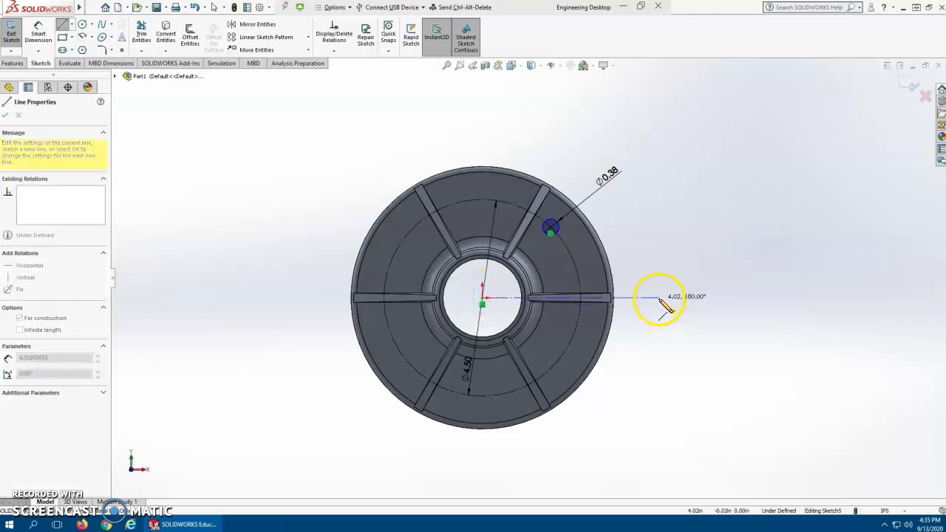
{"action": "left_click", "coordinate": [658, 299]}
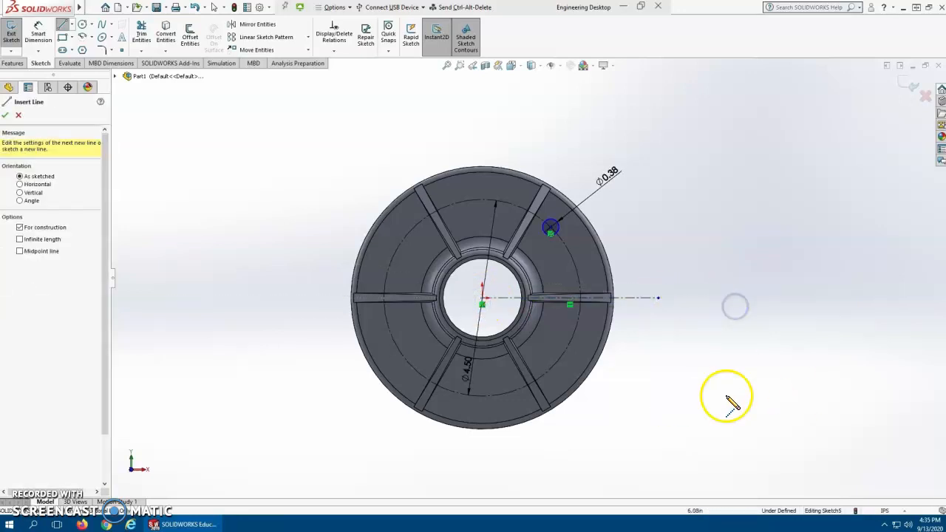
{"action": "left_click", "coordinate": [554, 229]}
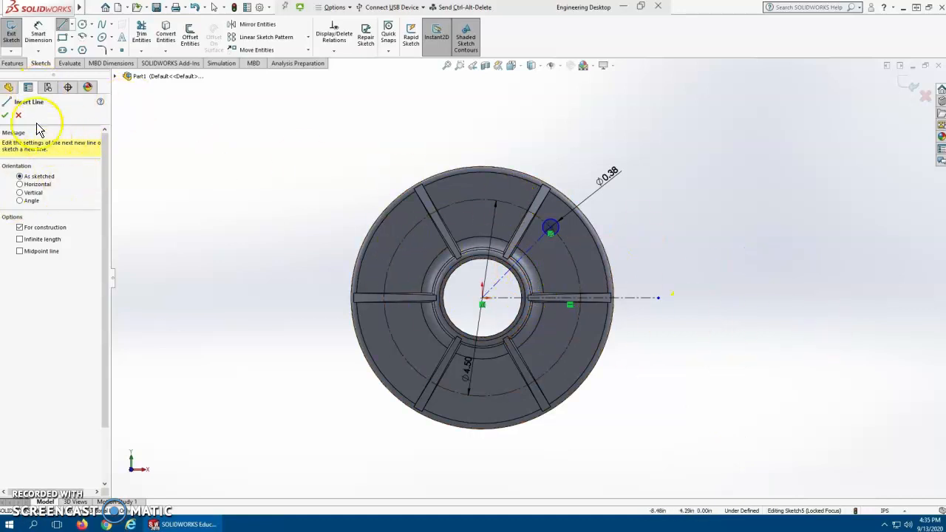
{"action": "left_click", "coordinate": [6, 115]}
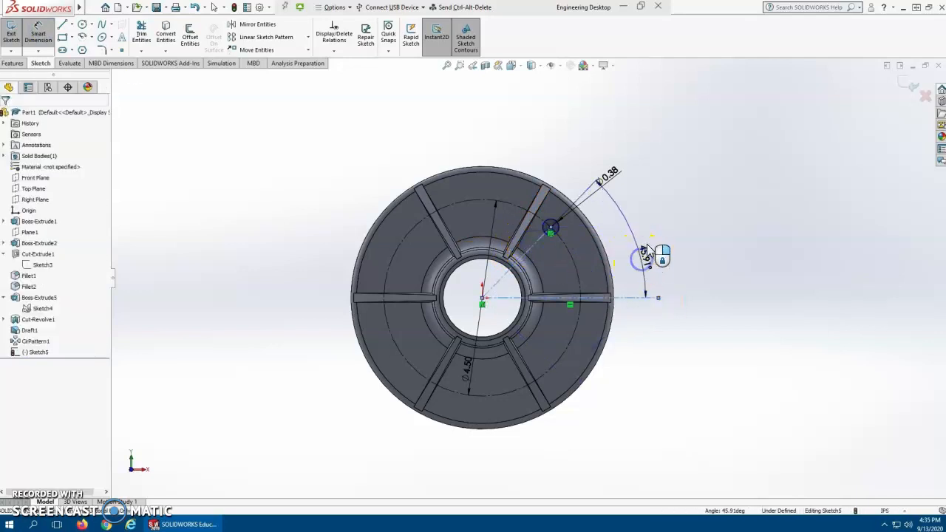
- Set the bolt hole 30° above the reference line, fully defining the sketch
{"action": "left_click", "coordinate": [647, 255]}
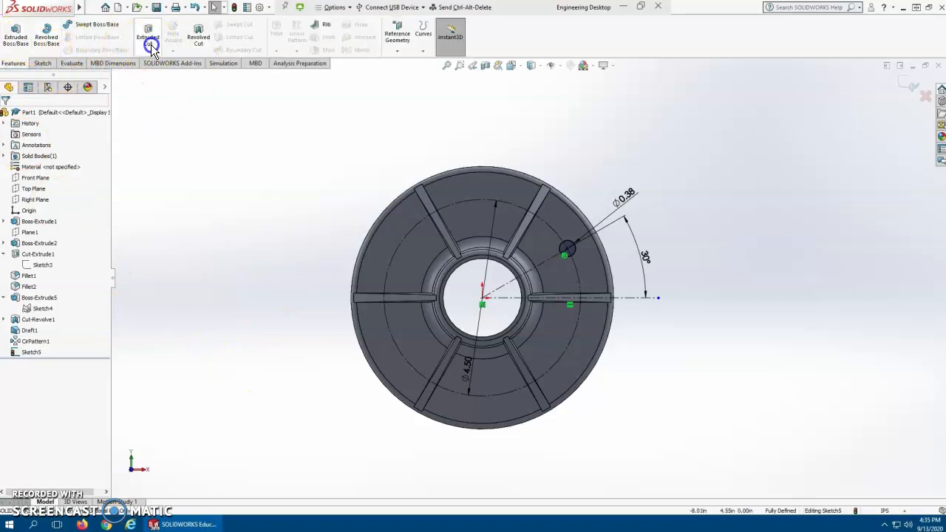
- Cut the 0.38 hole through the flange and move Cut-Extrude above CirPattern1 in the tree
{"action": "left_click", "coordinate": [148, 37]}
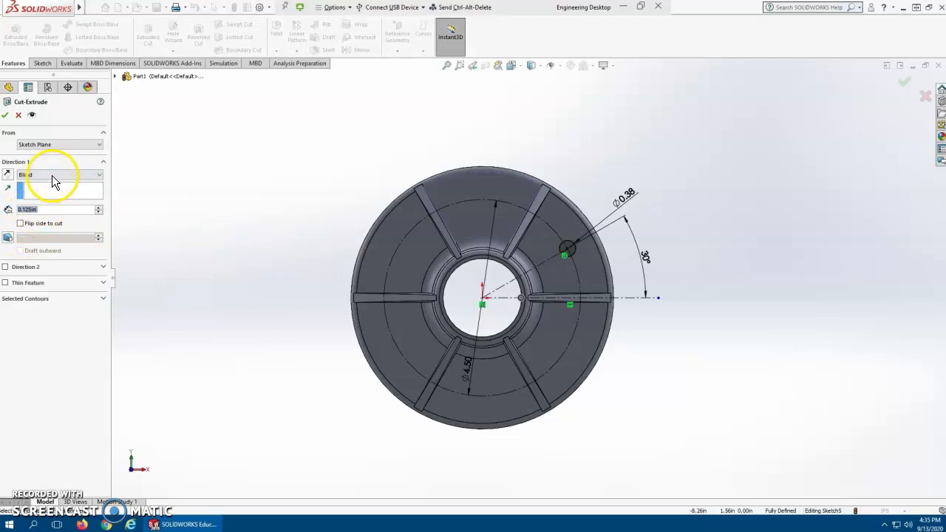
{"action": "left_click", "coordinate": [59, 175]}
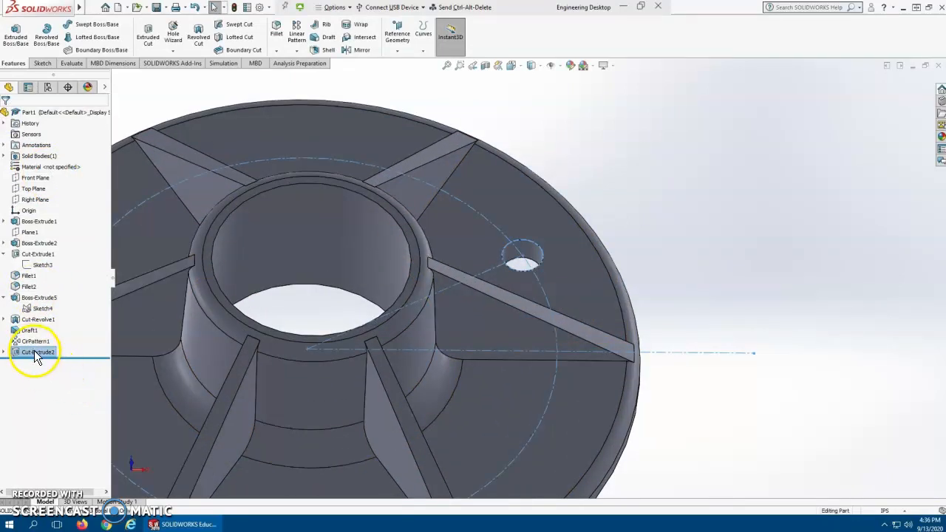
{"action": "left_click", "coordinate": [37, 309]}
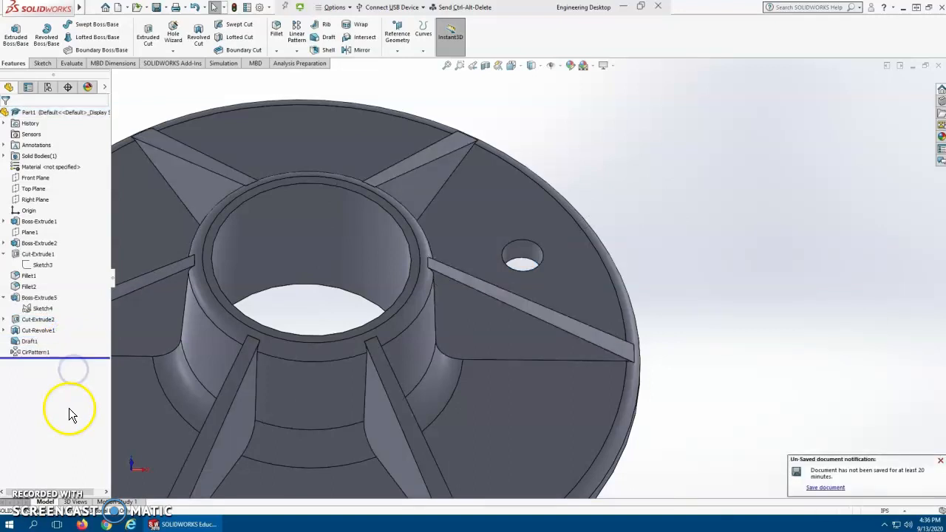
- Select CirPattern1 via a rib and reopen the rib pattern with Edit Feature
{"action": "left_click_drag", "start_coordinate": [71, 411], "coordinate": [388, 355]}
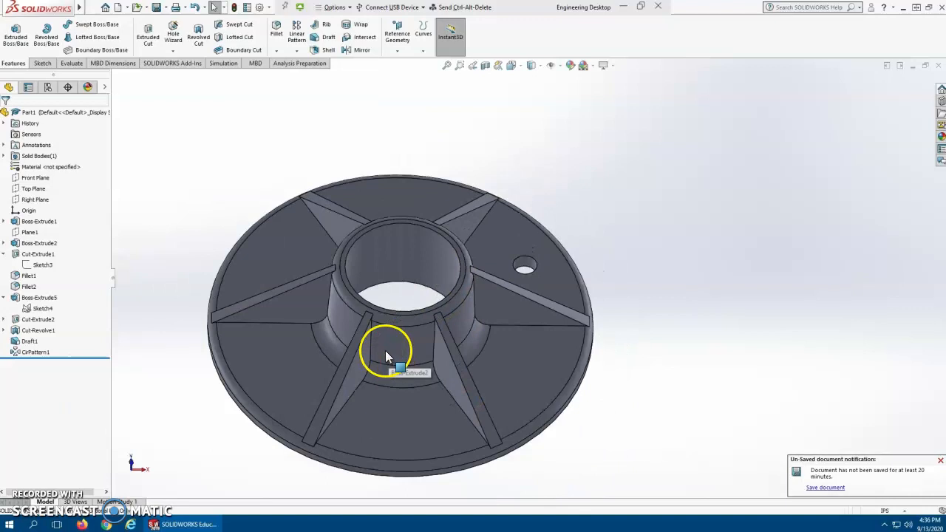
{"action": "left_click", "coordinate": [36, 352]}
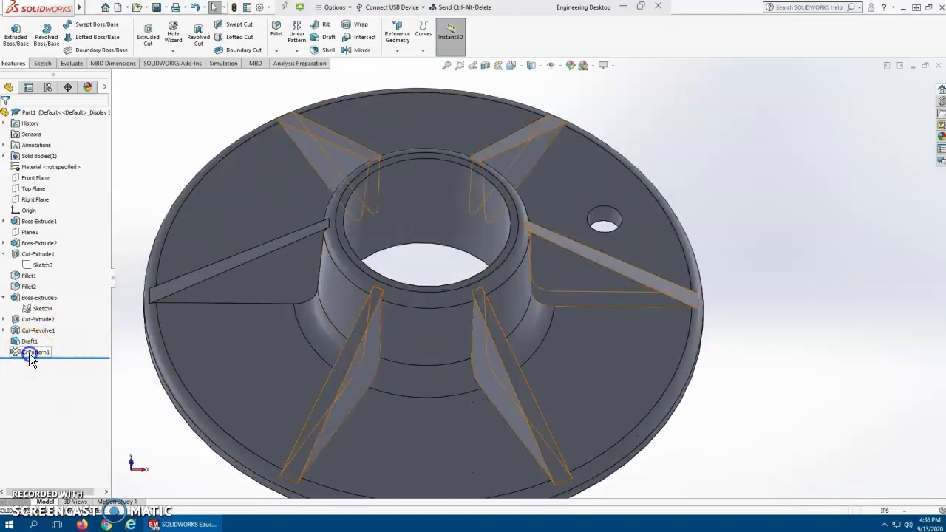
{"action": "left_click", "coordinate": [35, 352]}
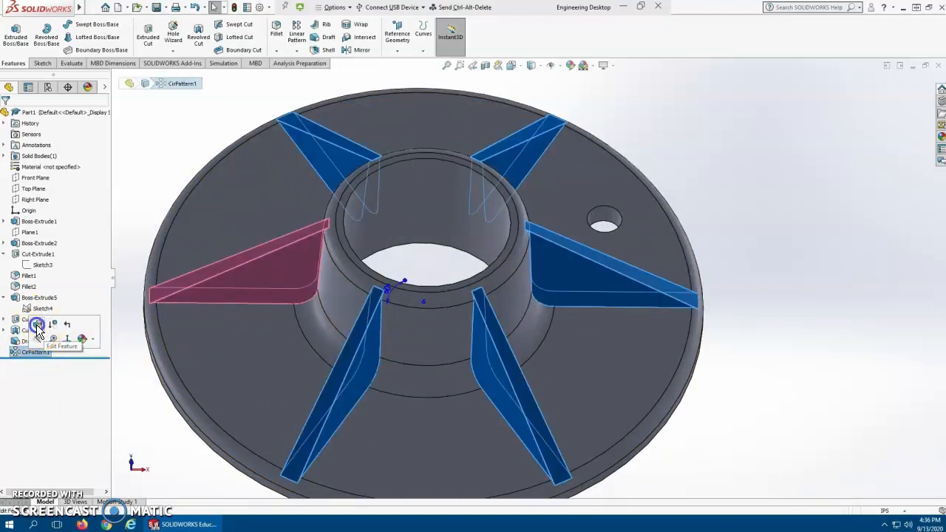
{"action": "left_click", "coordinate": [39, 329]}
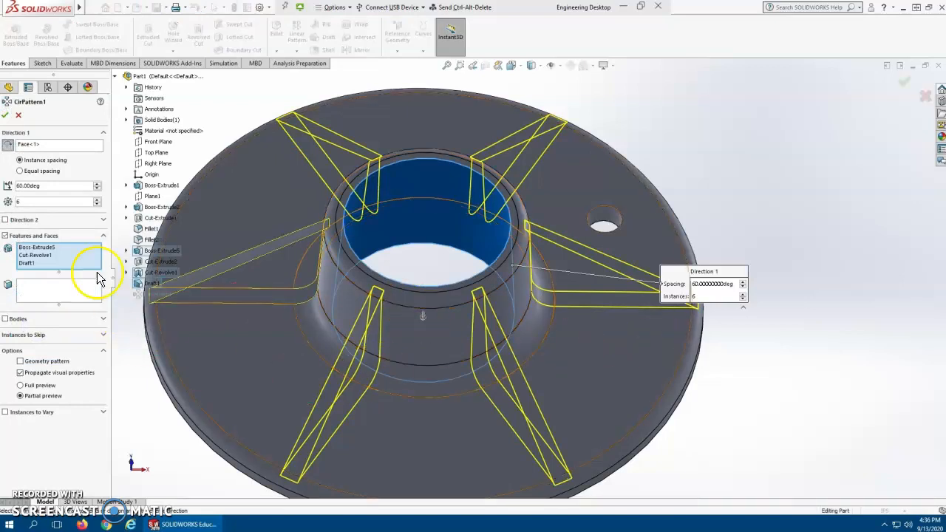